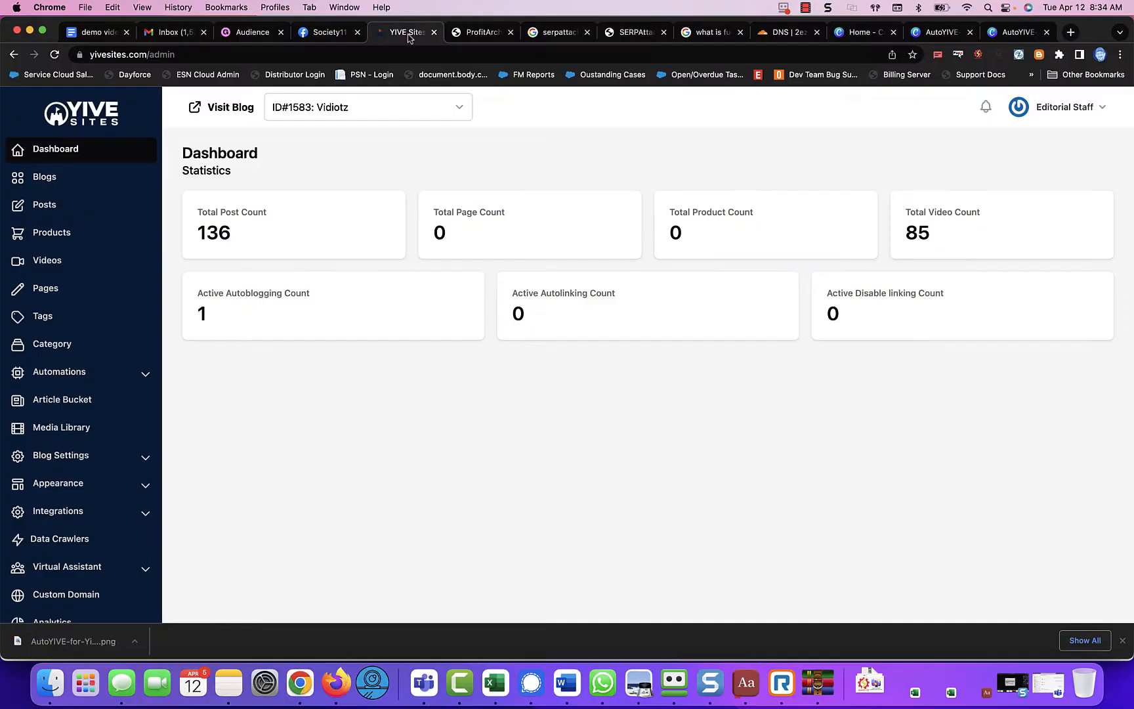
{"action": "mouse_move", "coordinate": [469, 101]}
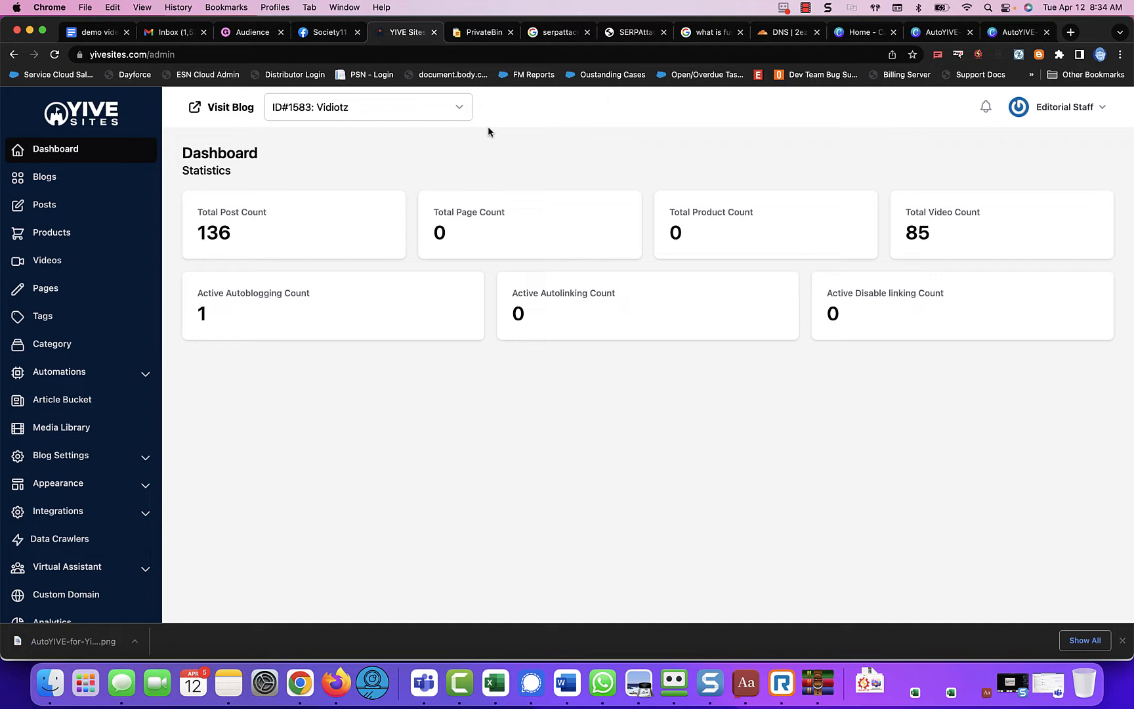
Step: Select the th7 and th8 CNAME rows in Cloudflare's 2ez2.com DNS records
{"action": "left_click", "coordinate": [784, 32]}
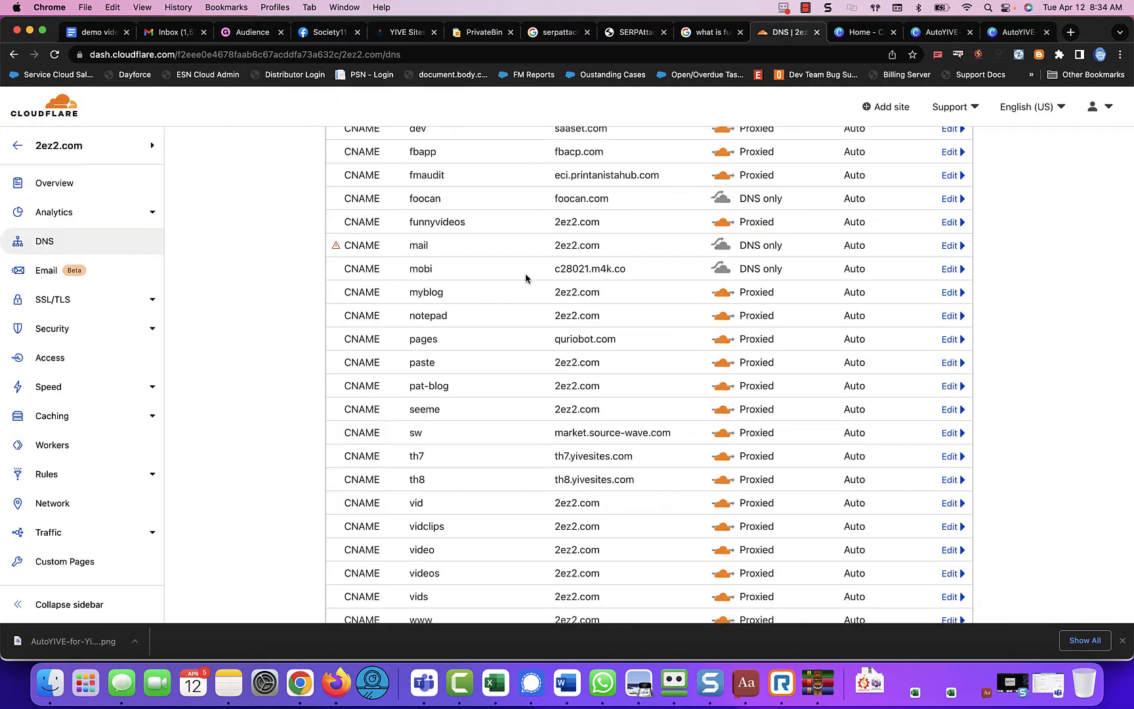
{"action": "mouse_move", "coordinate": [535, 459]}
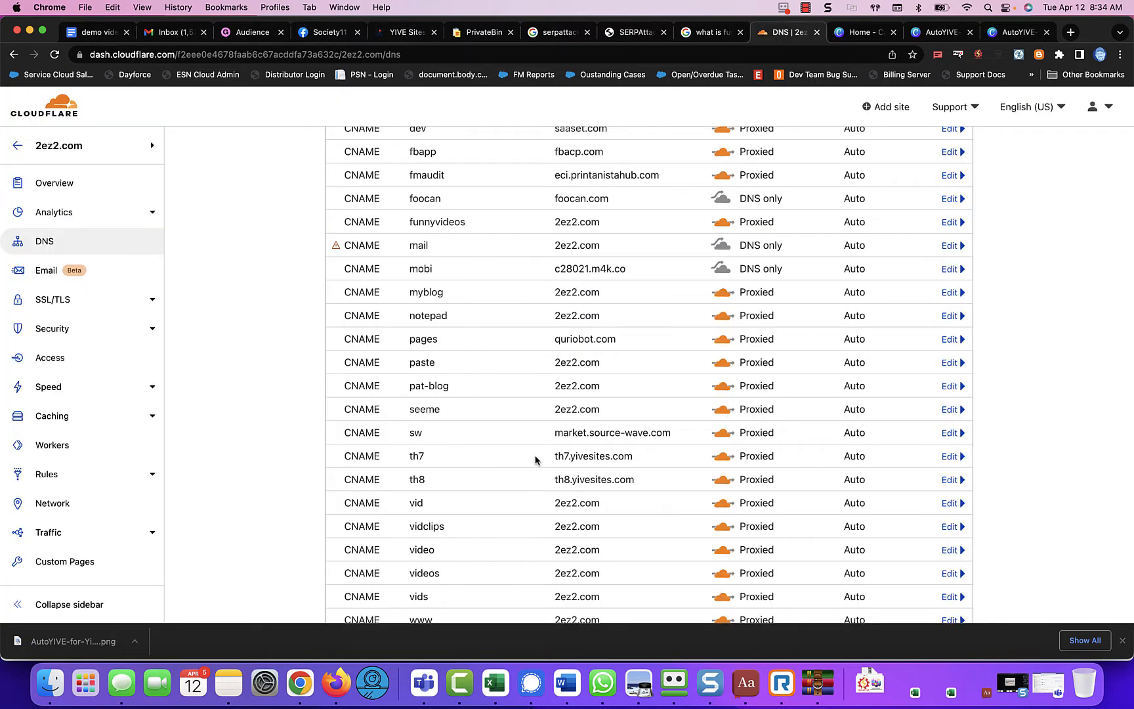
{"action": "double_click", "coordinate": [416, 455]}
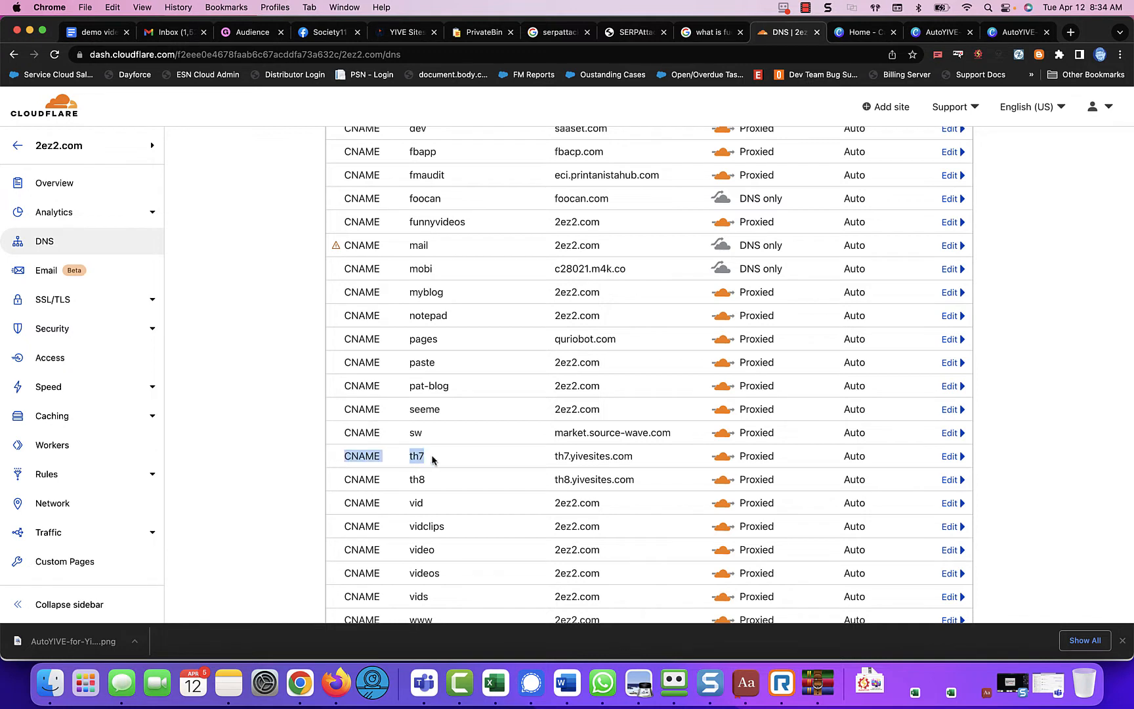
{"action": "left_click_drag", "start_coordinate": [416, 455], "coordinate": [641, 479]}
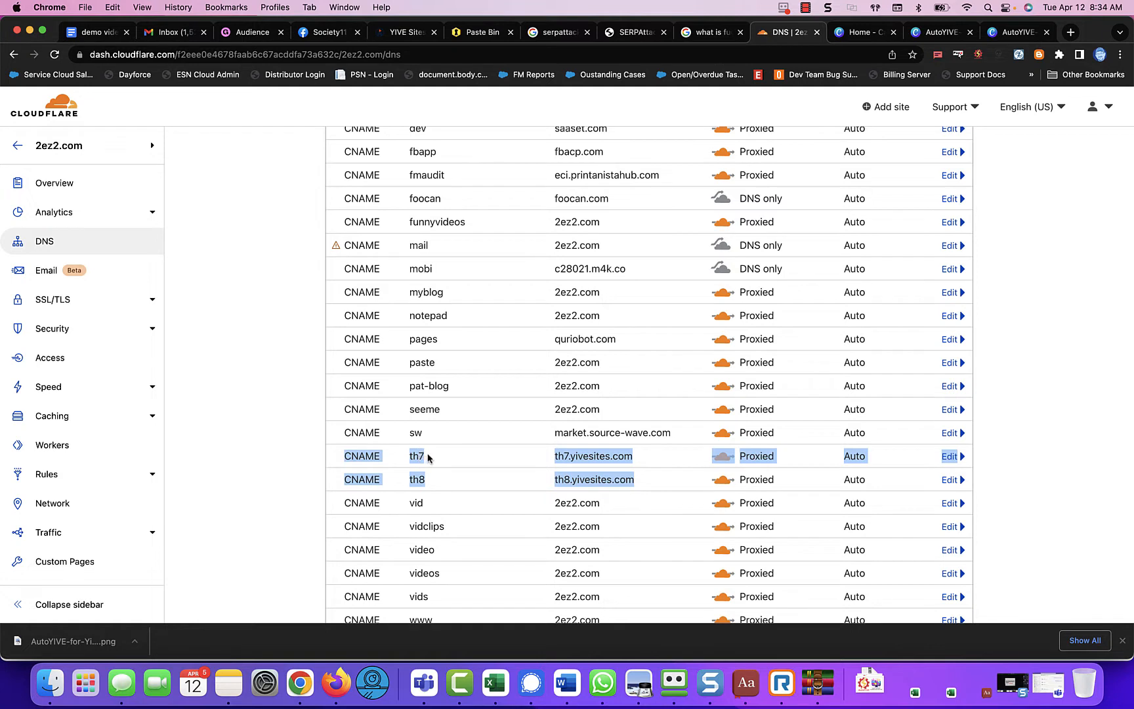
{"action": "mouse_move", "coordinate": [584, 357]}
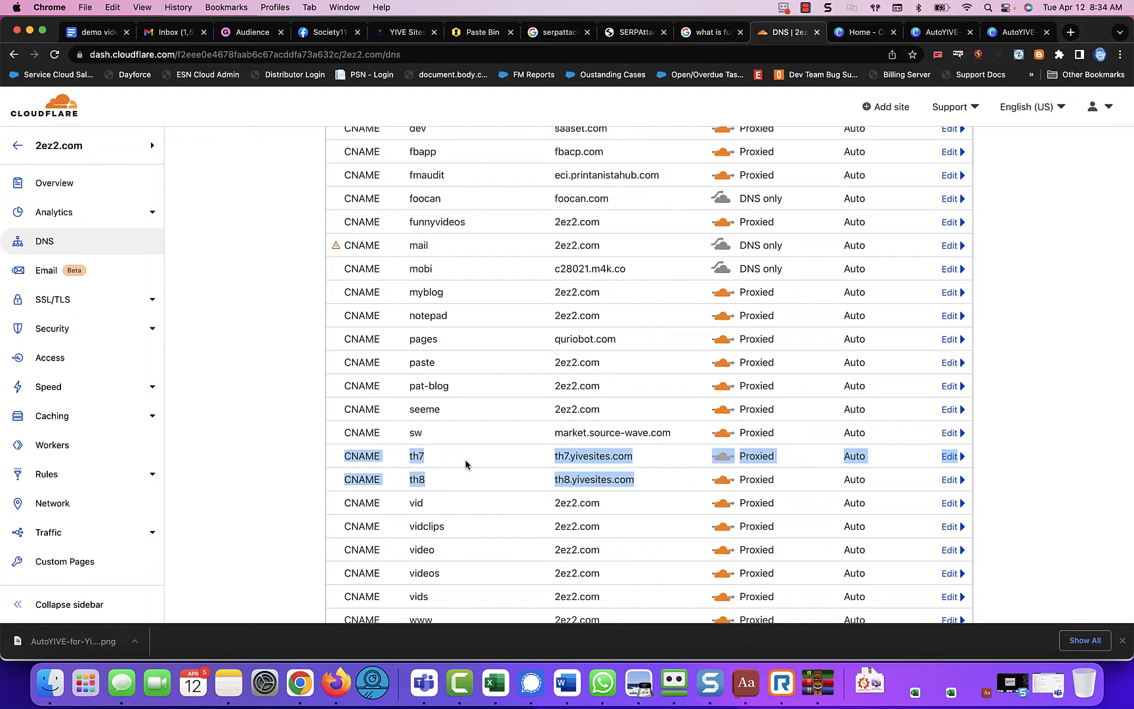
{"action": "mouse_move", "coordinate": [589, 463]}
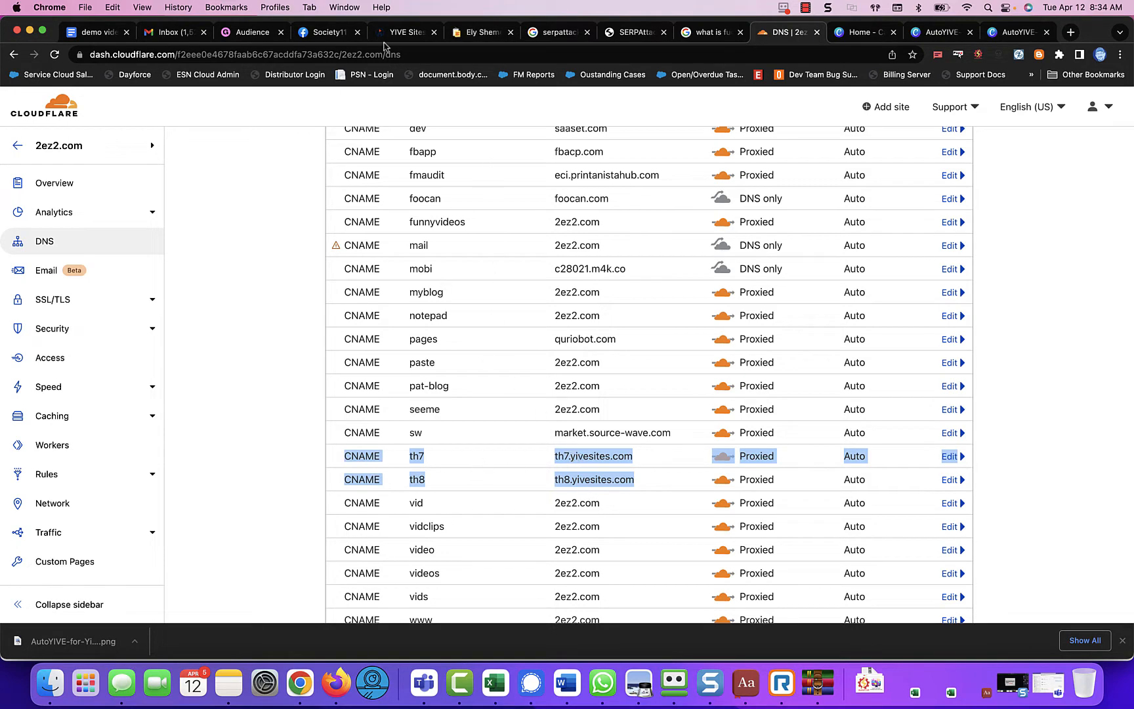
Step: Make blog ID#9576: th7 the active blog in YIVE Sites
{"action": "left_click", "coordinate": [404, 31]}
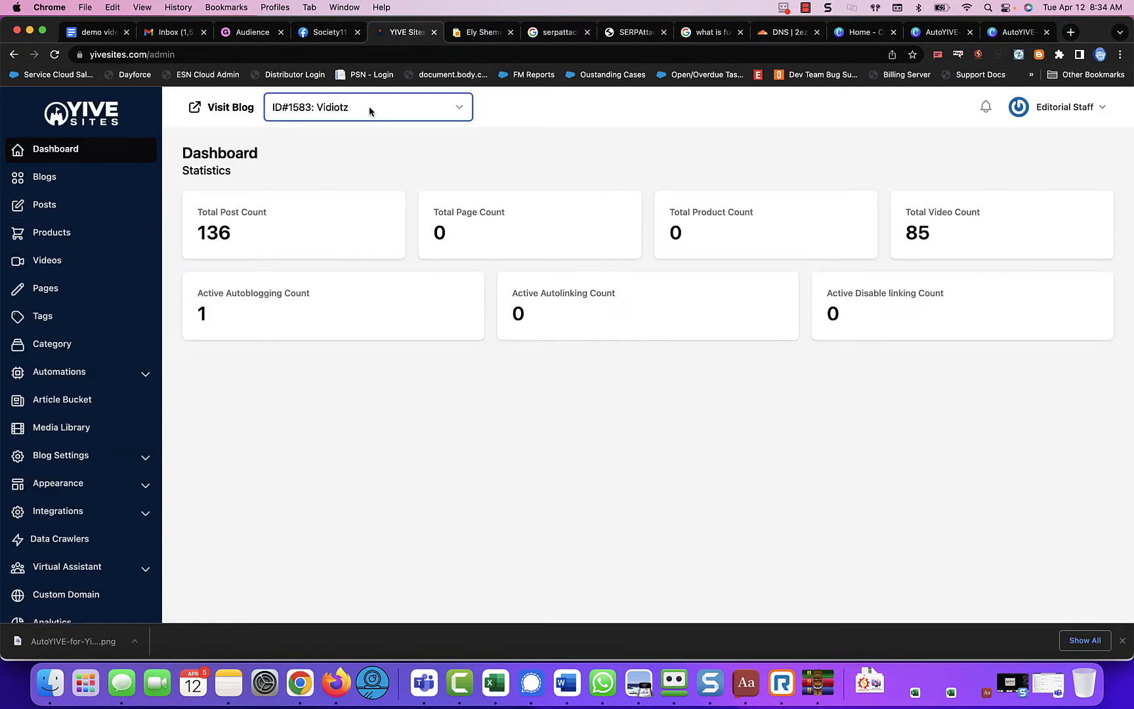
{"action": "left_click", "coordinate": [368, 108]}
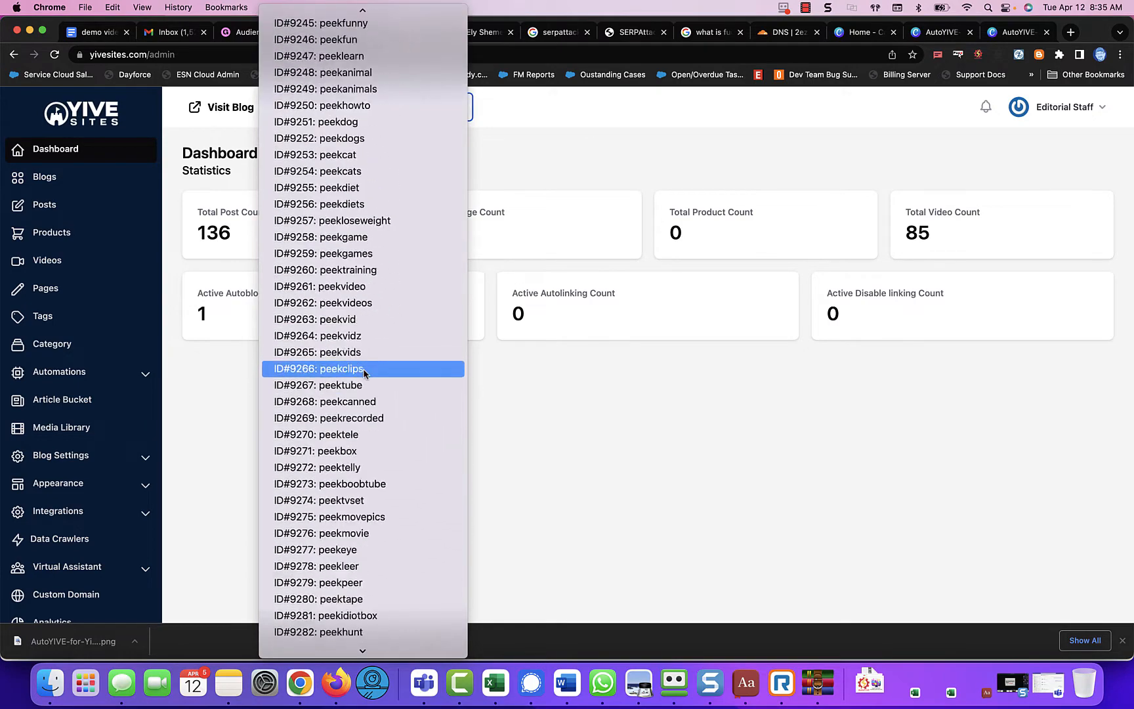
{"action": "scroll", "scroll_direction": "down", "scroll_amount": 3}
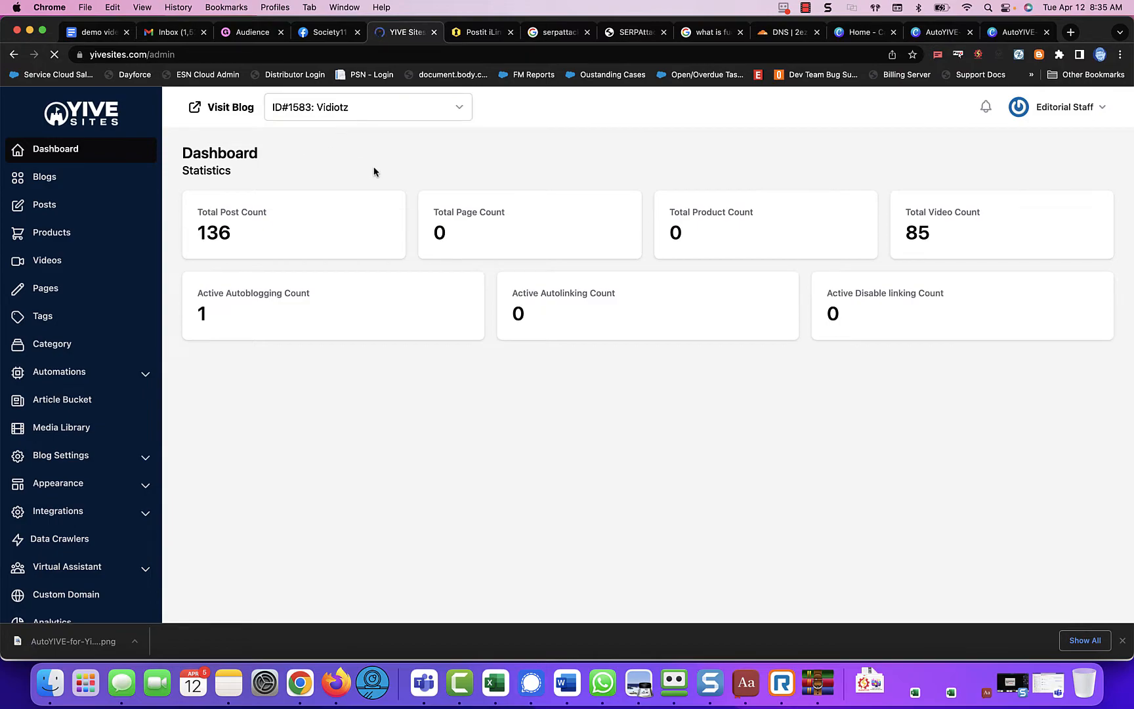
{"action": "left_click", "coordinate": [367, 108]}
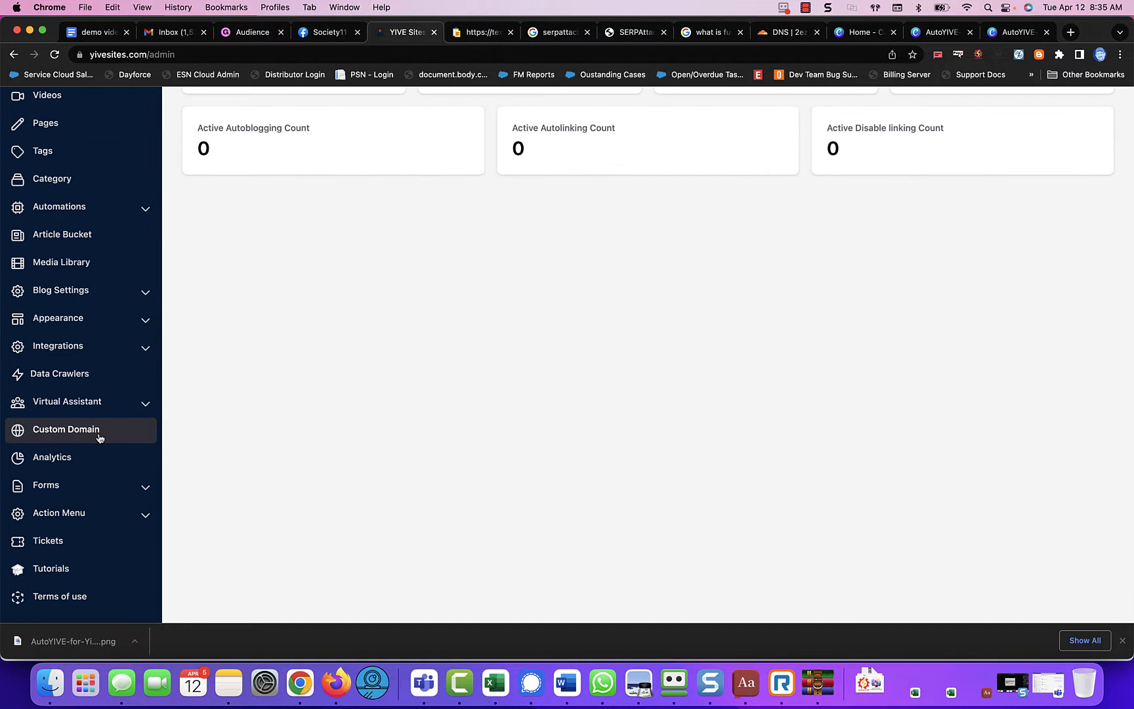
Step: Bring up th7's Custom Domain page asking for a CNAME to th7.yivesites.com
{"action": "left_click", "coordinate": [65, 429]}
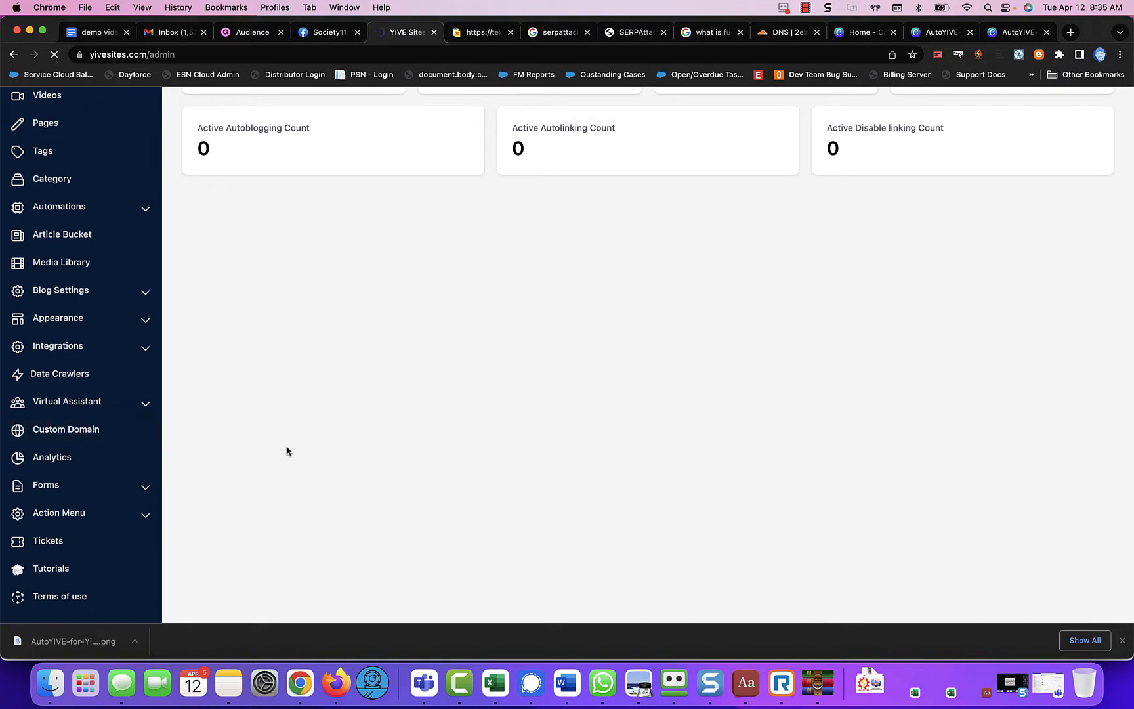
{"action": "left_click", "coordinate": [65, 429]}
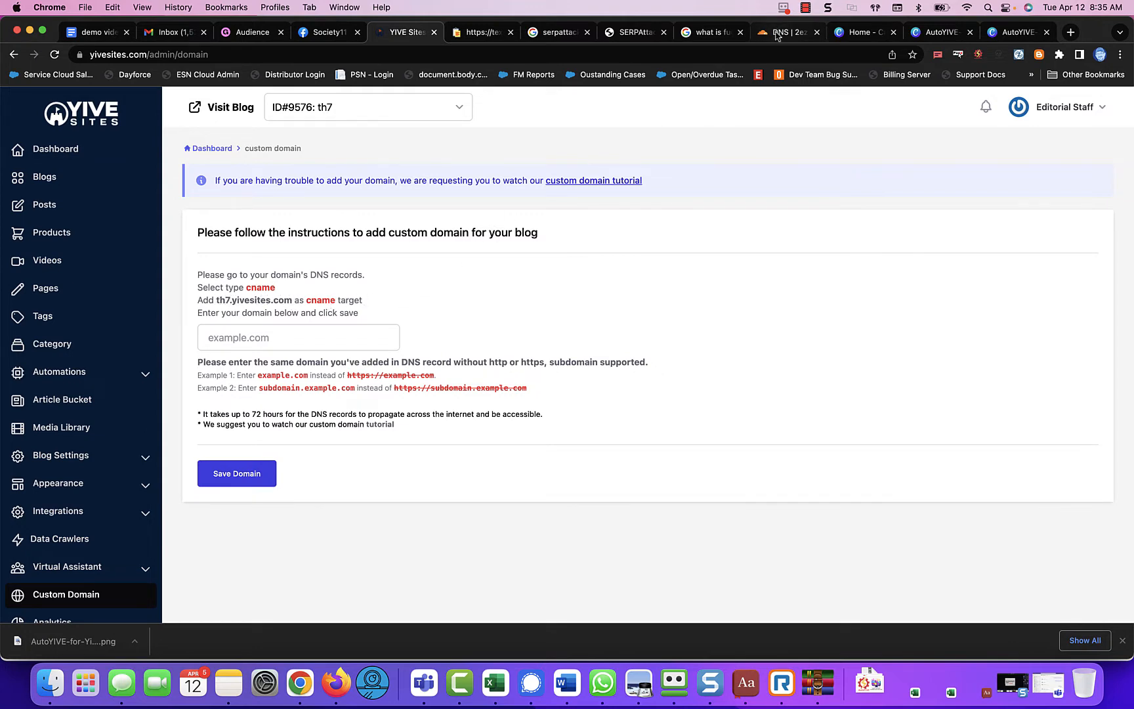
Step: Switch back to Cloudflare's 2ez2.com DNS list with the th7 and th8 CNAMEs
{"action": "left_click", "coordinate": [786, 32]}
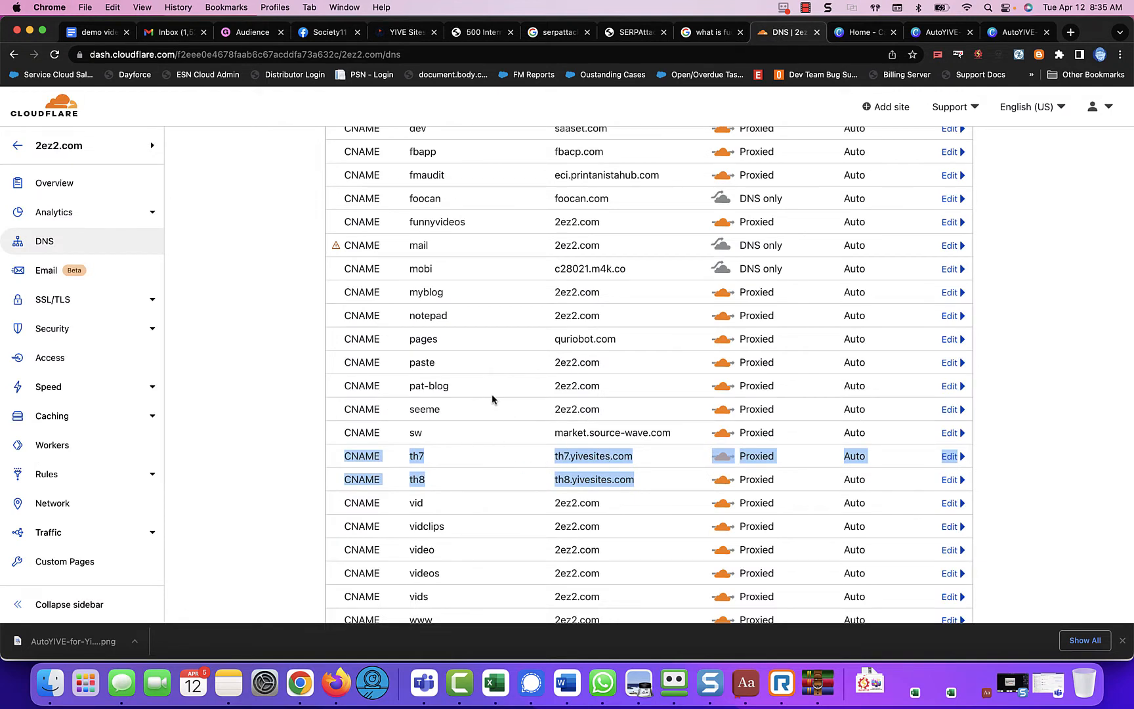
{"action": "mouse_move", "coordinate": [477, 405]}
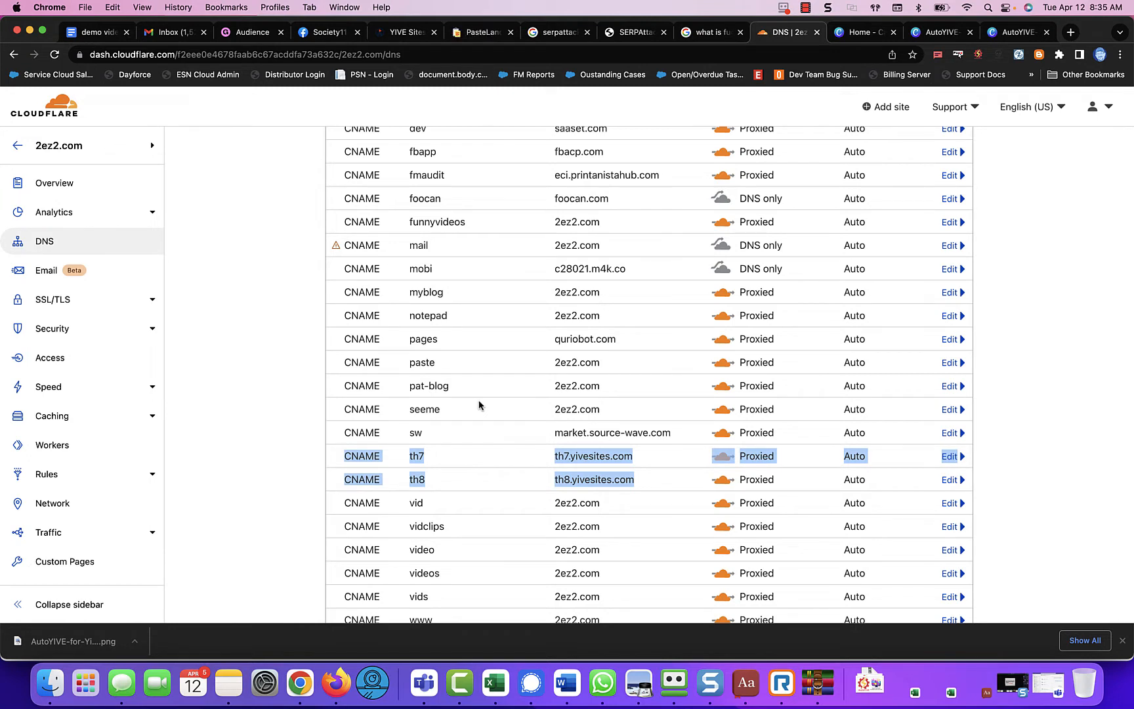
{"action": "mouse_move", "coordinate": [515, 482]}
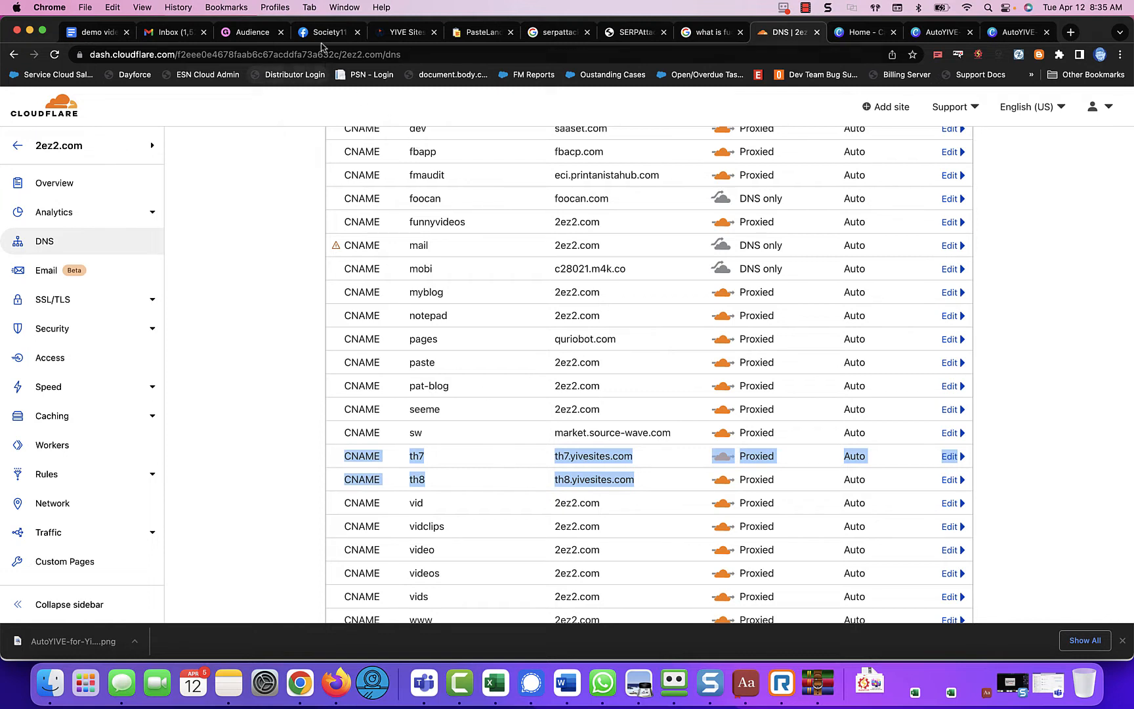
{"action": "mouse_move", "coordinate": [328, 32]}
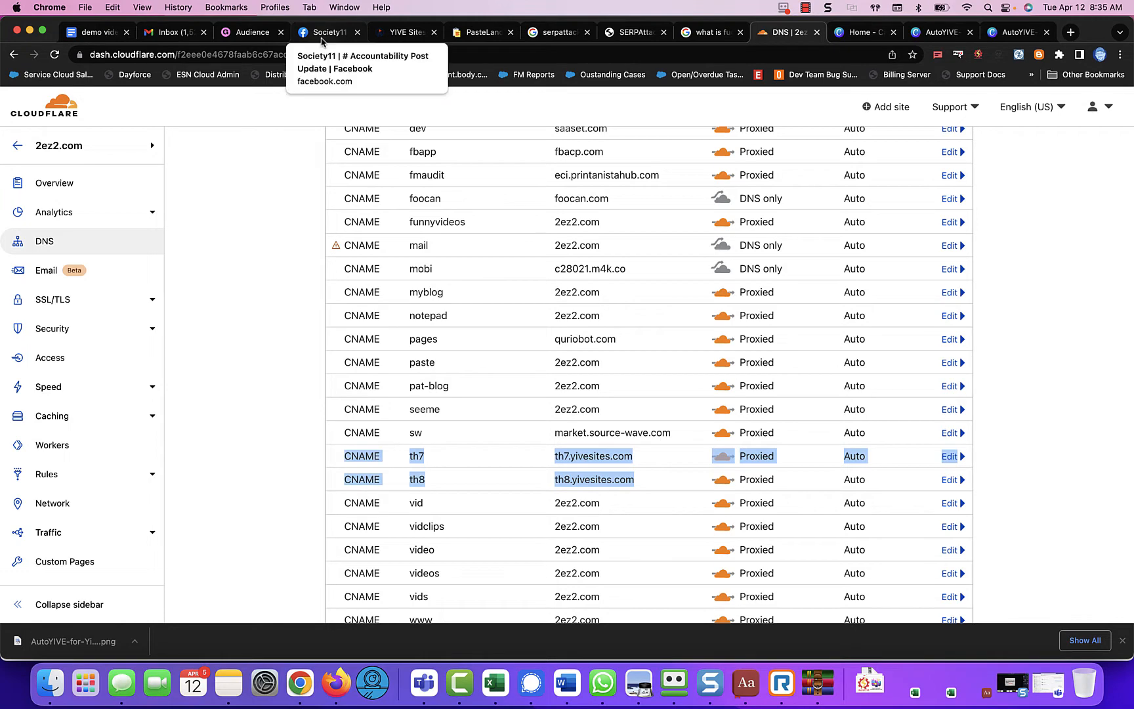
Step: From the AutoYIVE Facebook group post, reach the shared custom_domains.csv in Google Drive
{"action": "left_click", "coordinate": [328, 31]}
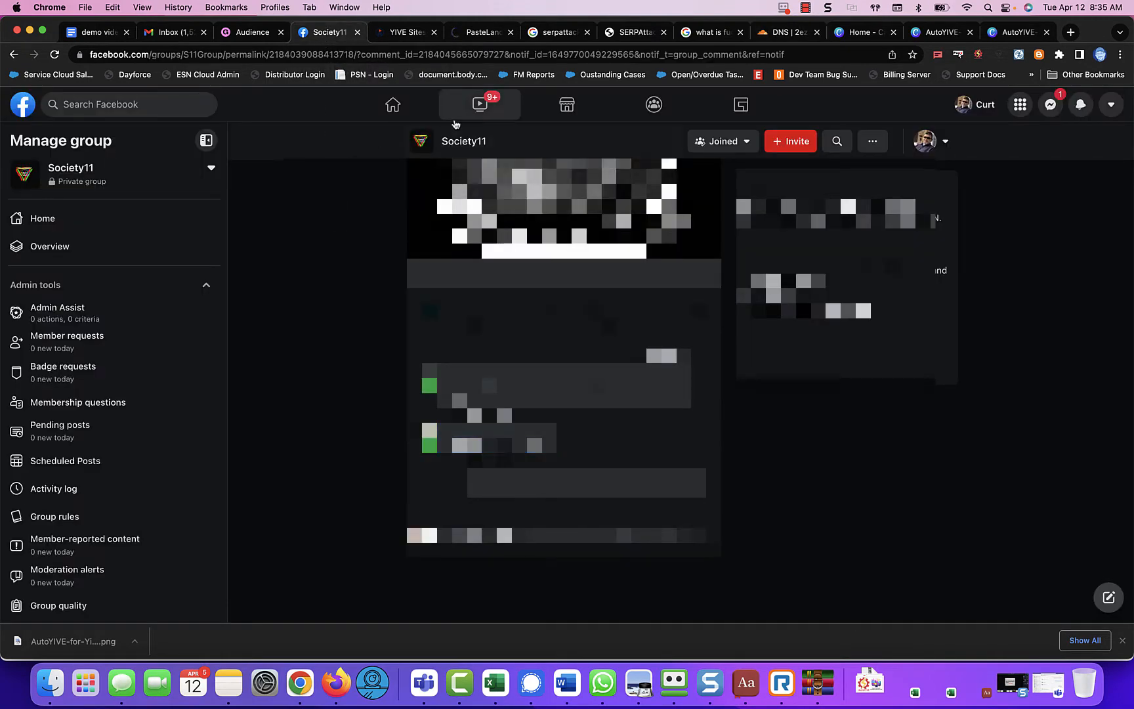
{"action": "left_click", "coordinate": [393, 104]}
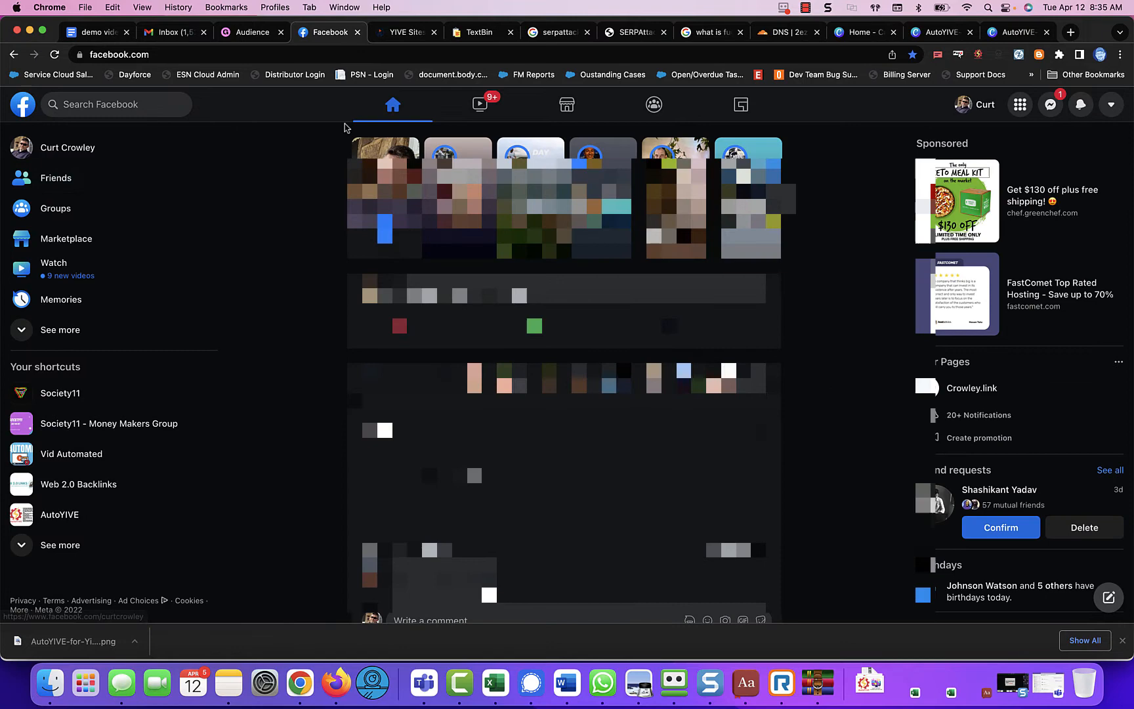
{"action": "mouse_move", "coordinate": [304, 133]}
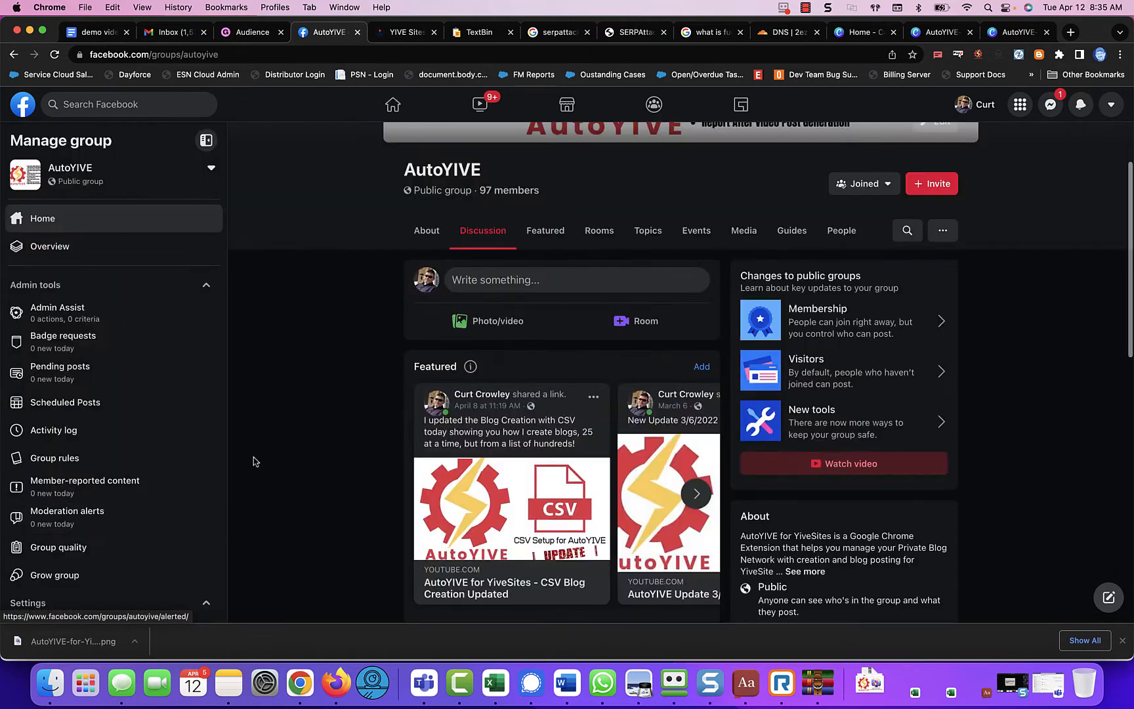
{"action": "scroll", "scroll_direction": "down", "scroll_amount": 3}
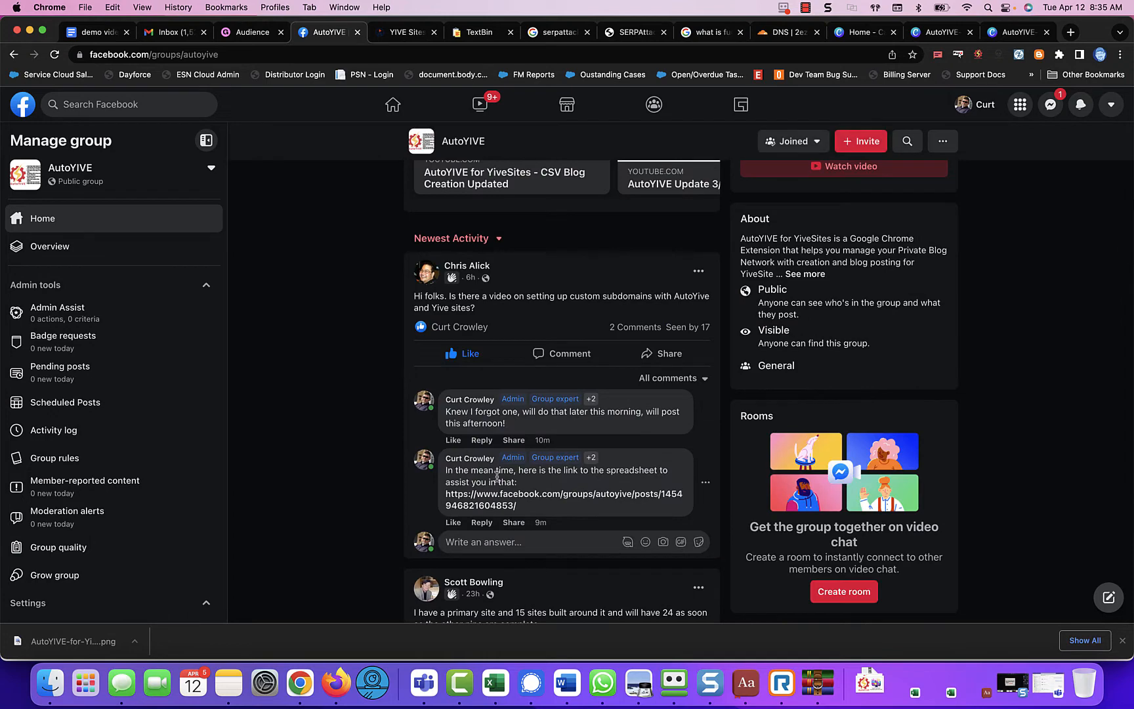
{"action": "left_click", "coordinate": [564, 499]}
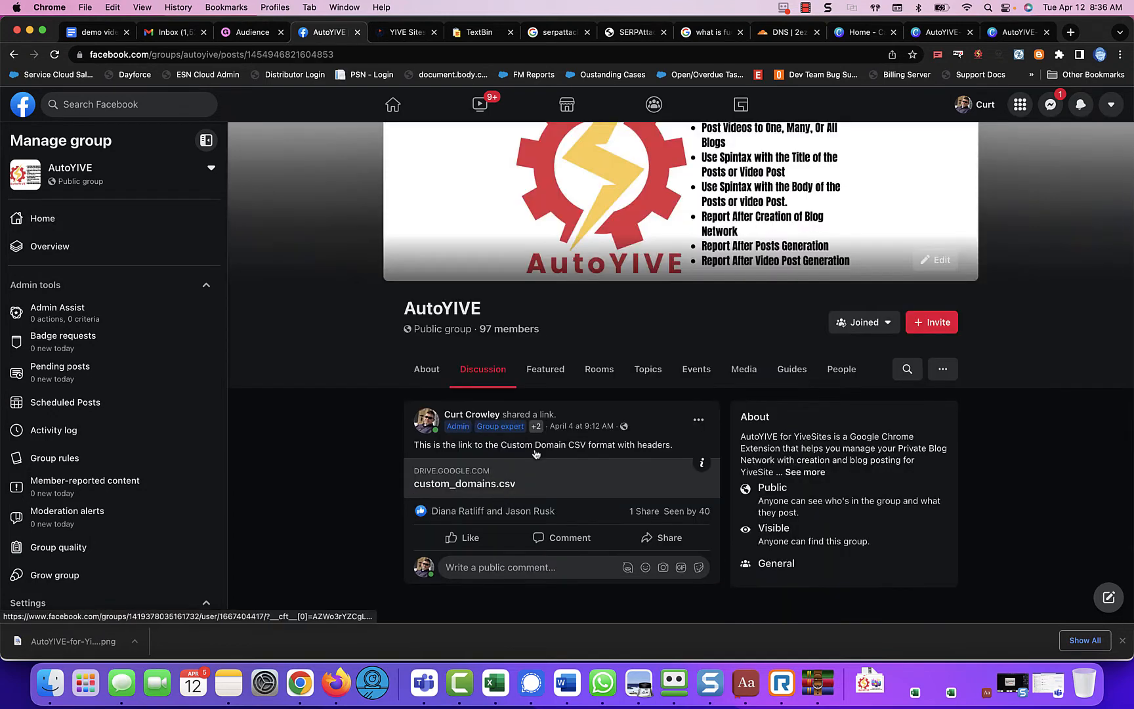
{"action": "left_click", "coordinate": [466, 483]}
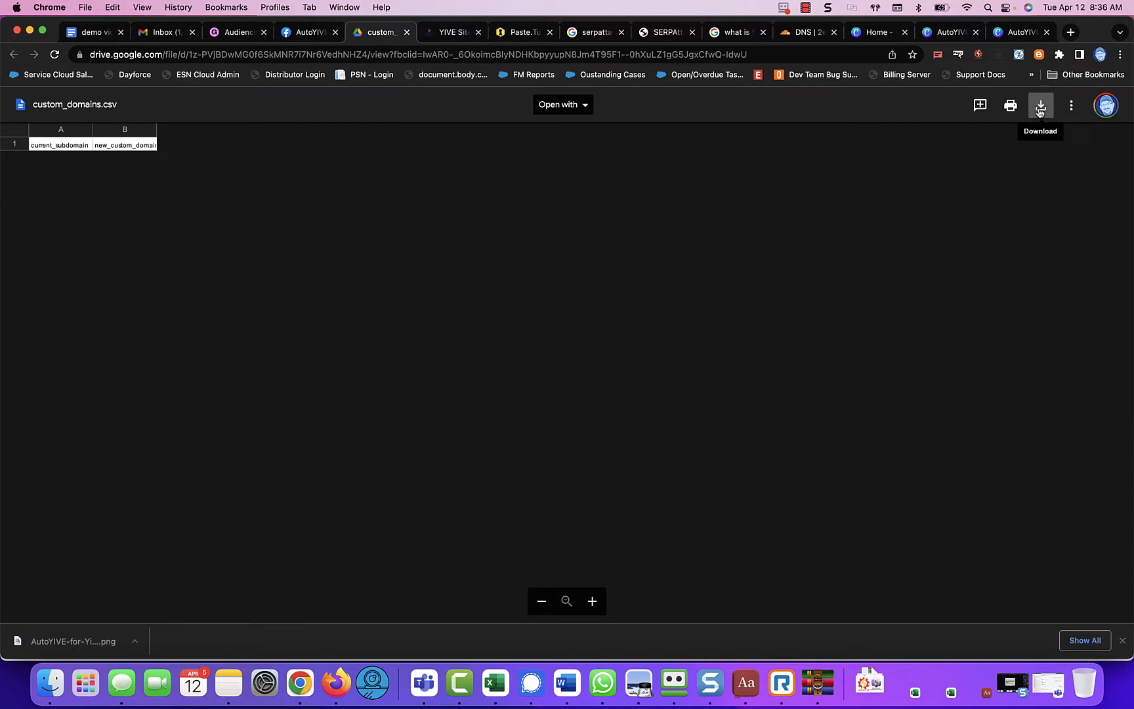
Step: Download custom_domains.csv from Google Drive so it opens in Excel
{"action": "left_click", "coordinate": [1039, 105]}
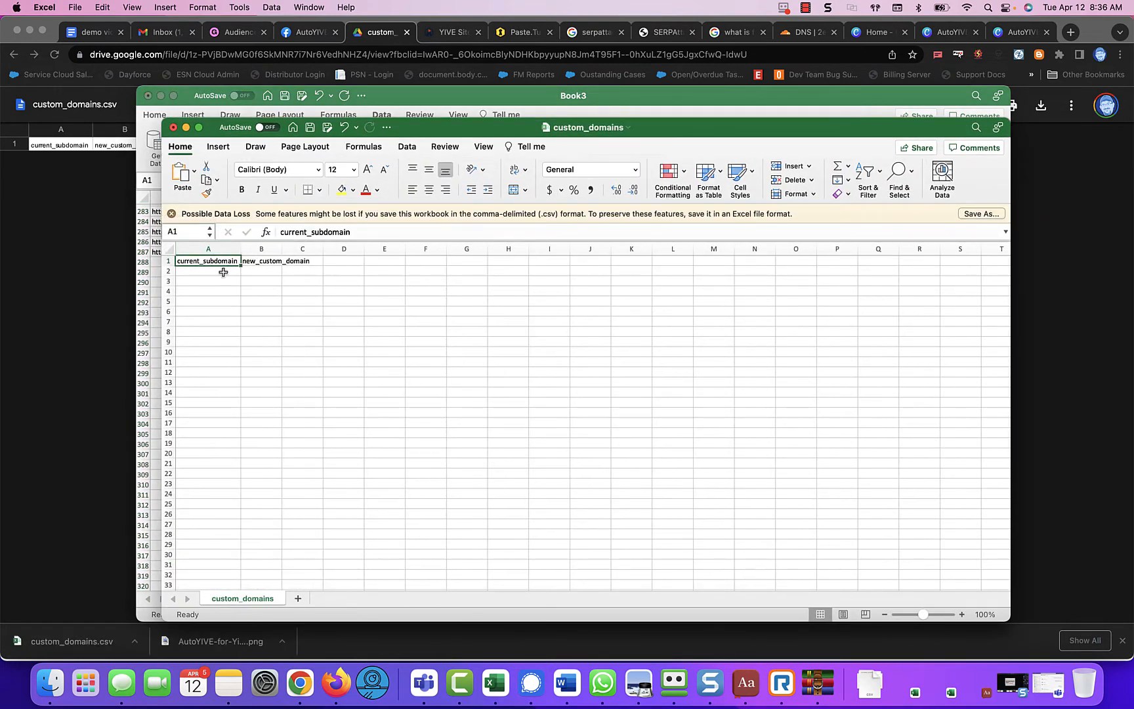
Step: Widen column A and list th7 and th8 under current_subdomain
{"action": "left_click_drag", "start_coordinate": [238, 250], "coordinate": [281, 250]}
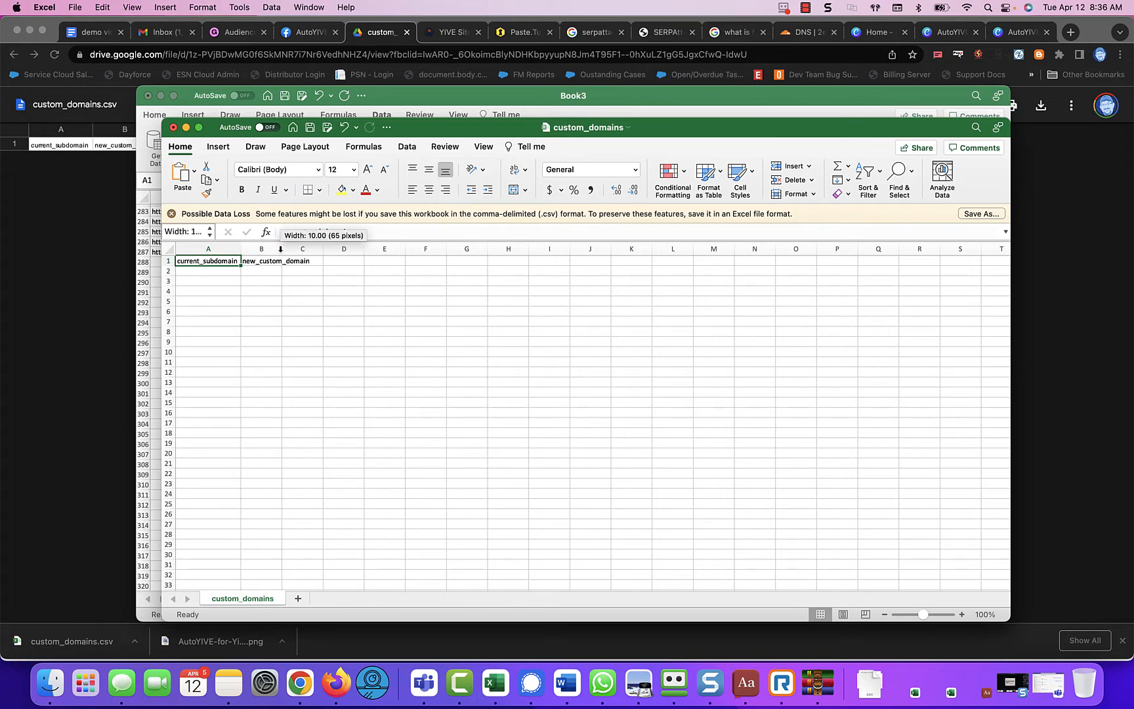
{"action": "left_click", "coordinate": [209, 271]}
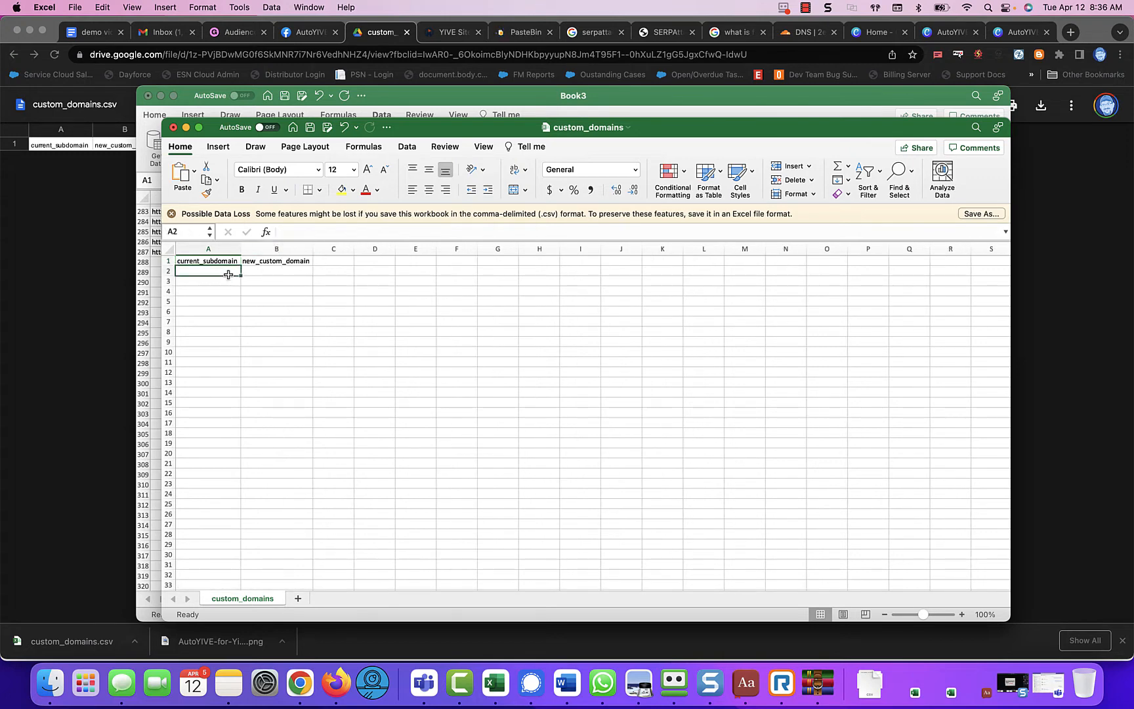
{"action": "type", "text": "th7"}
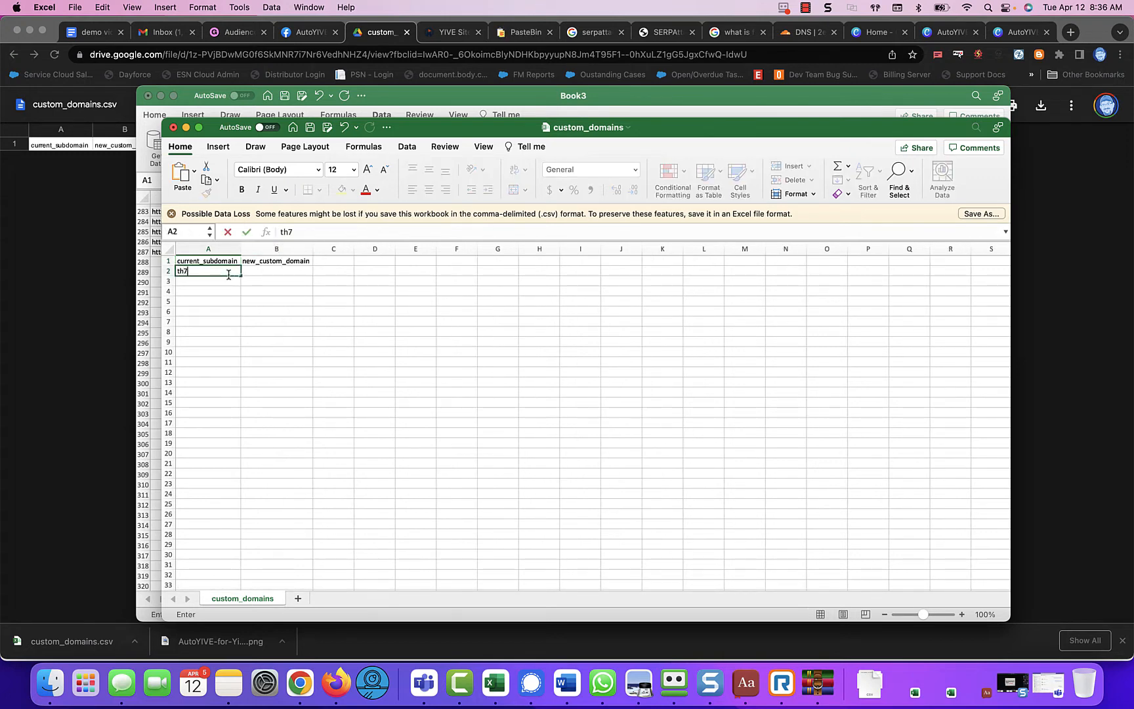
{"action": "mouse_move", "coordinate": [214, 284]}
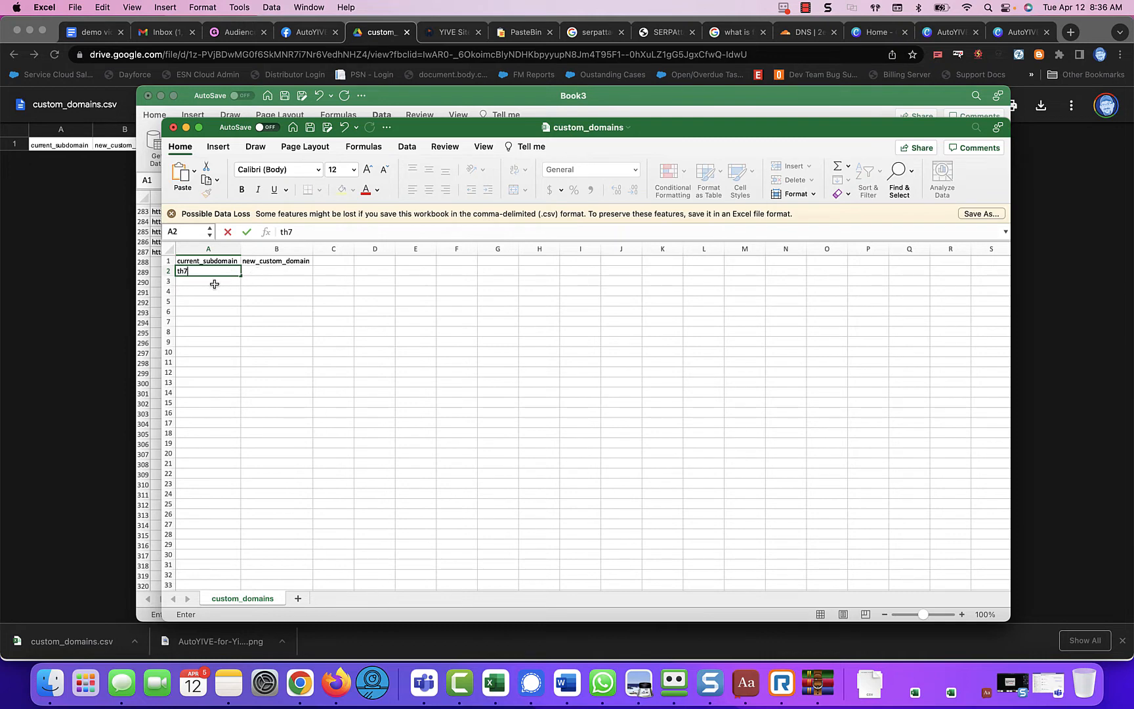
{"action": "type", "text": "th8"}
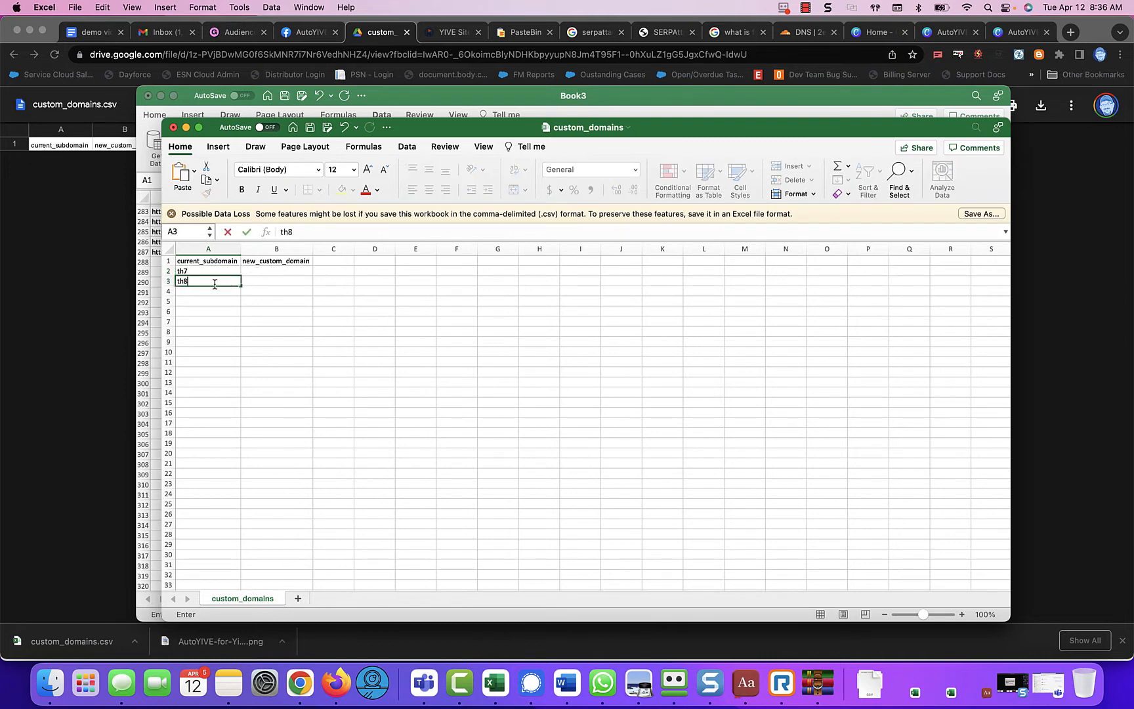
Step: Enter th7.2ez2.com beside th7 and begin th8.2ez2.com beside th8
{"action": "left_click", "coordinate": [276, 271]}
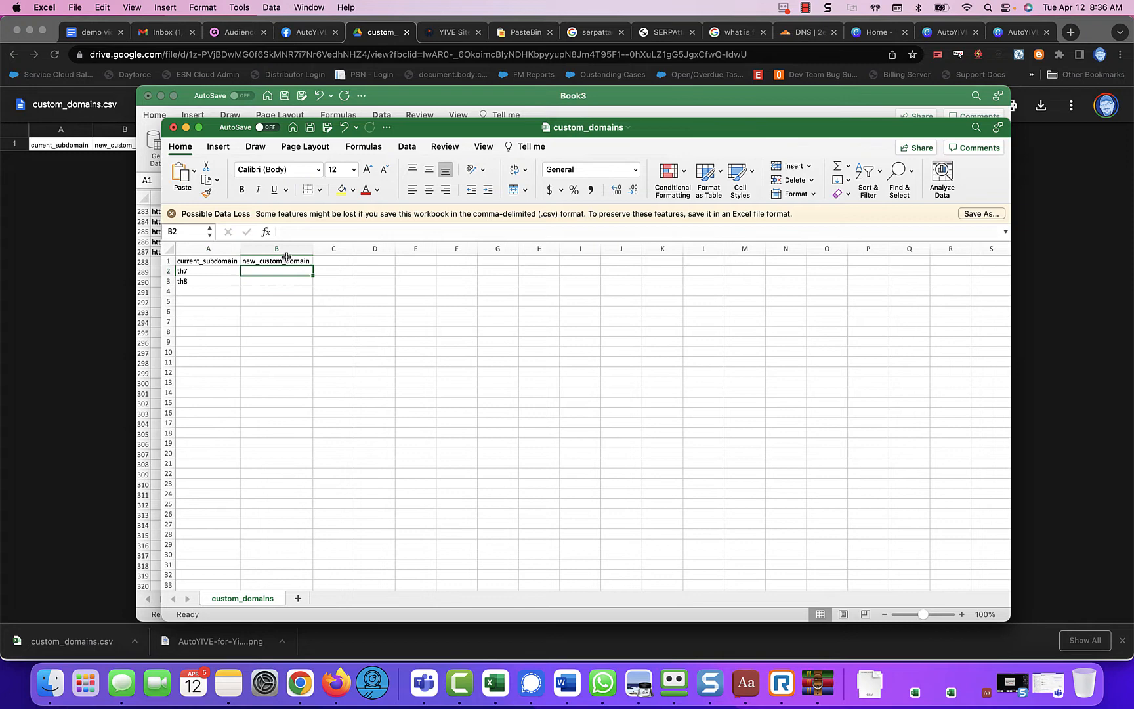
{"action": "type", "text": "th7.2ez2.com"}
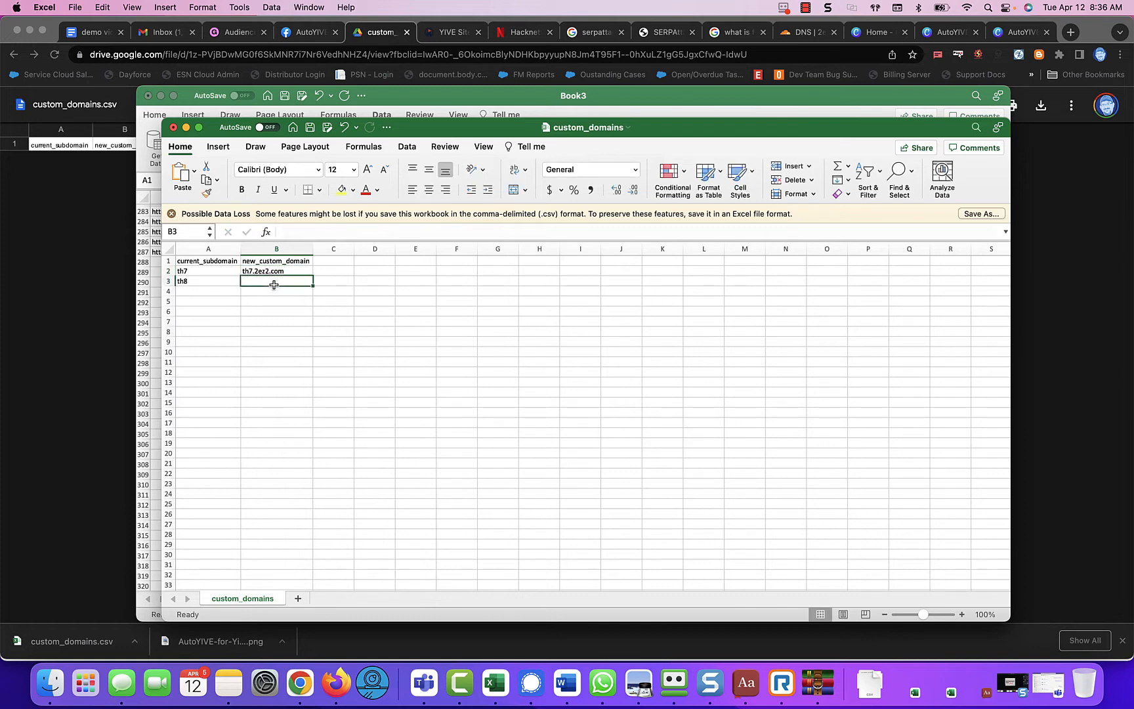
{"action": "type", "text": "th8.2ez2.com"}
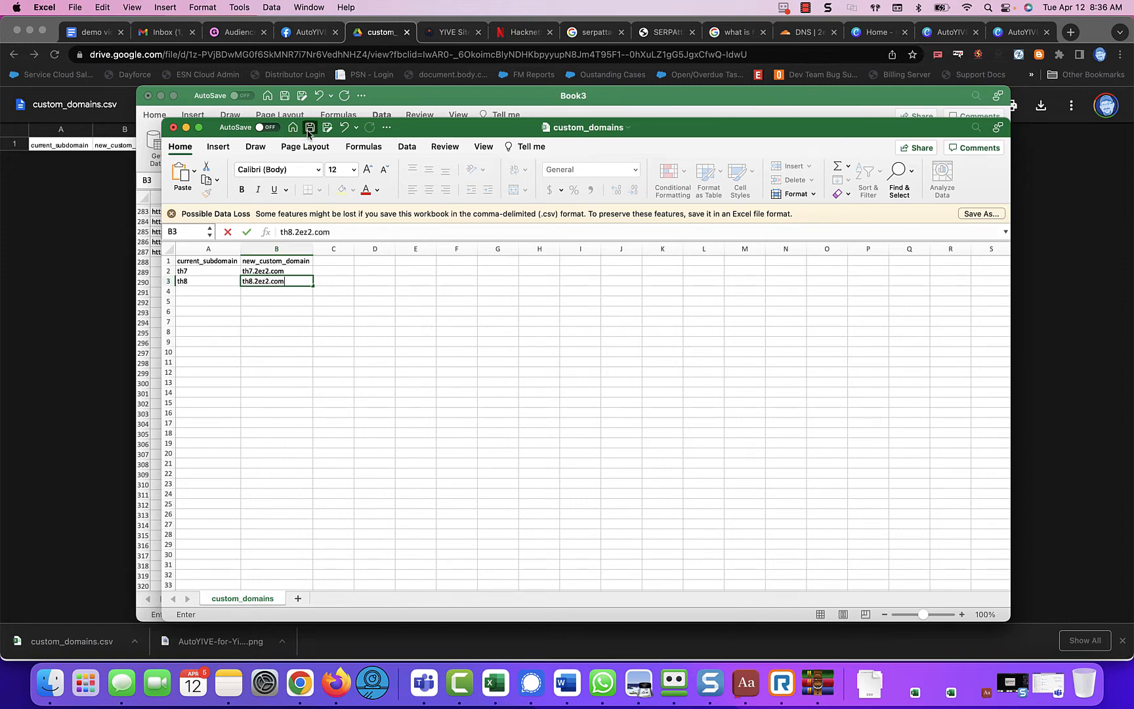
Step: Save custom_domains.csv and return to the YIVE Sites th7 custom domain page
{"action": "left_click", "coordinate": [310, 128]}
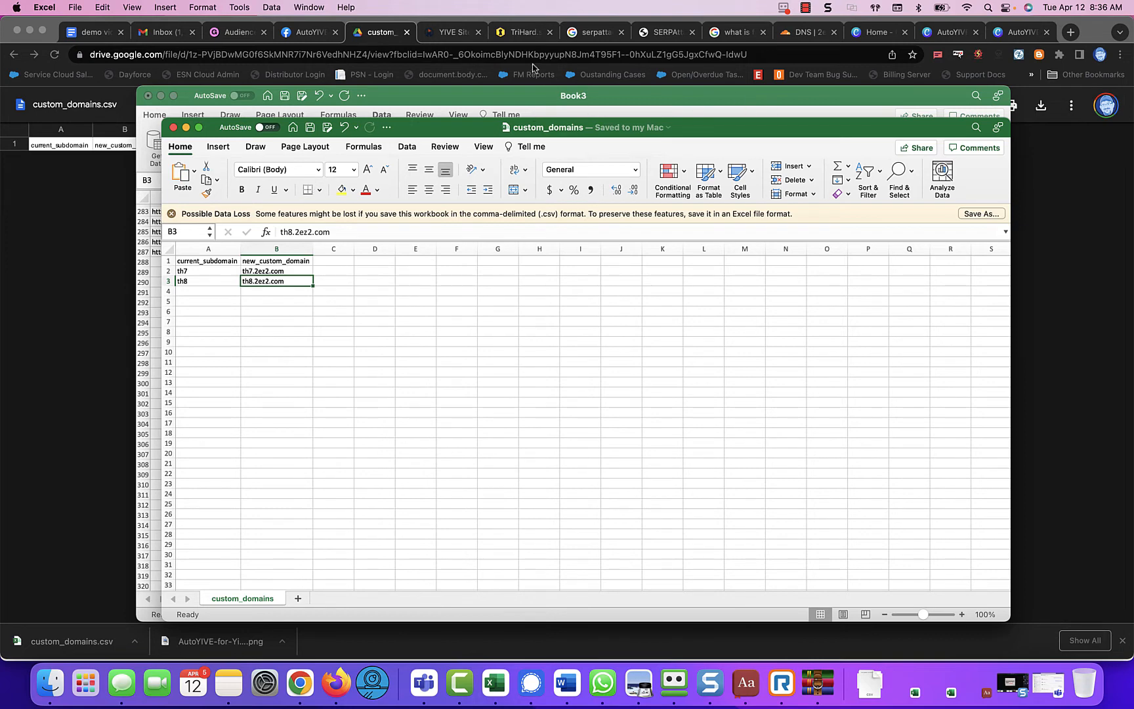
{"action": "left_click", "coordinate": [449, 31]}
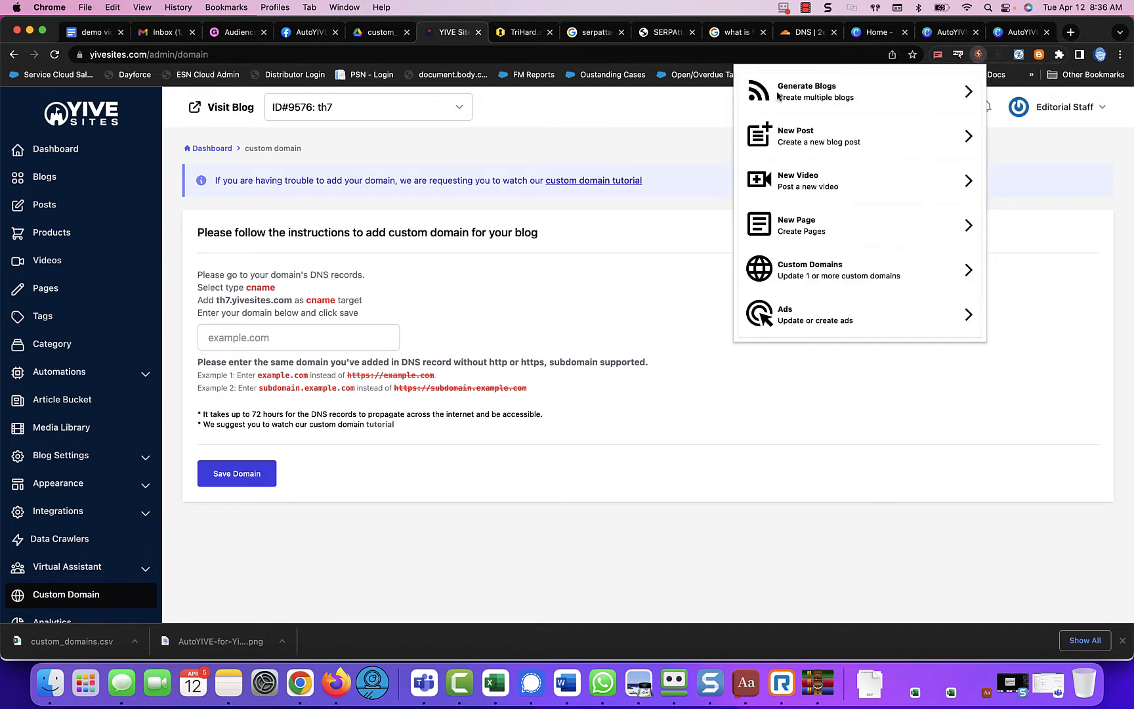
{"action": "left_click", "coordinate": [819, 136]}
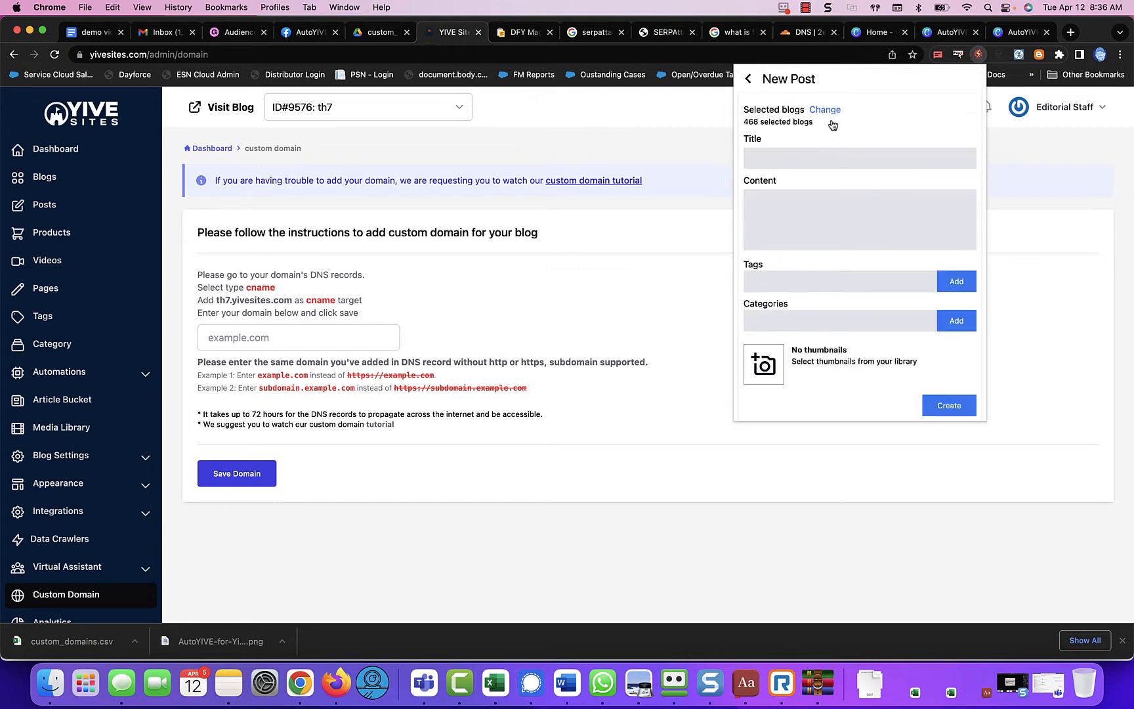
{"action": "left_click", "coordinate": [824, 109]}
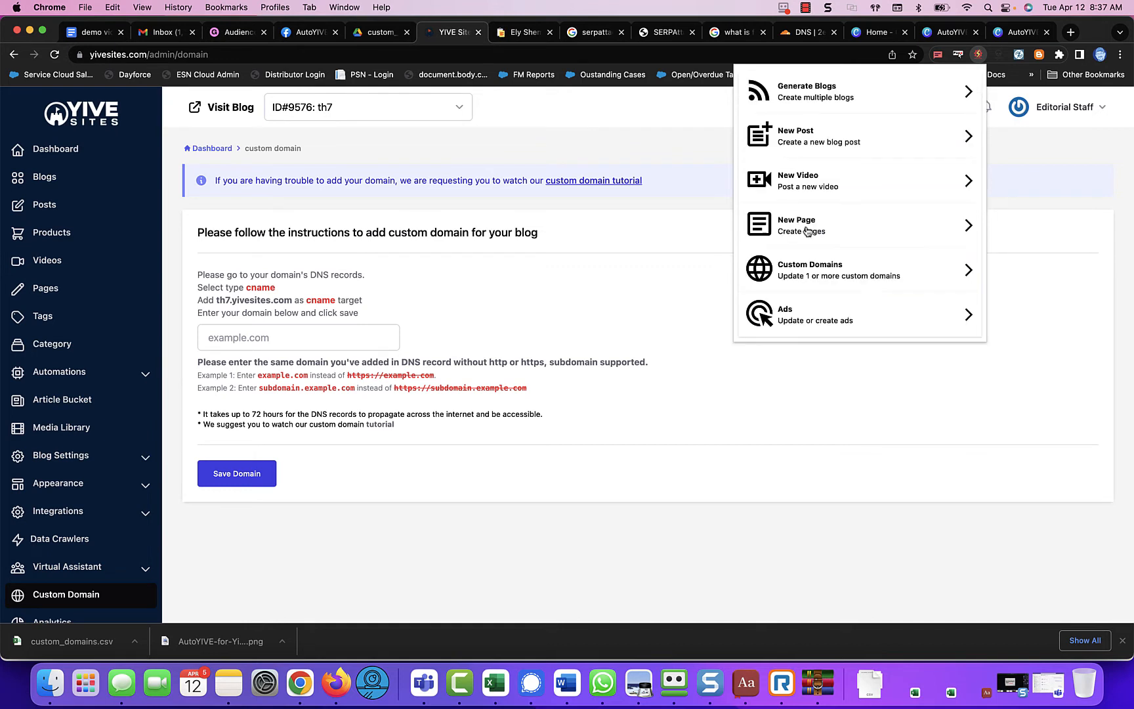
Step: Import custom_domains.csv through the Custom Domains tool, updating 2 blogs with 0 failures
{"action": "left_click", "coordinate": [810, 270]}
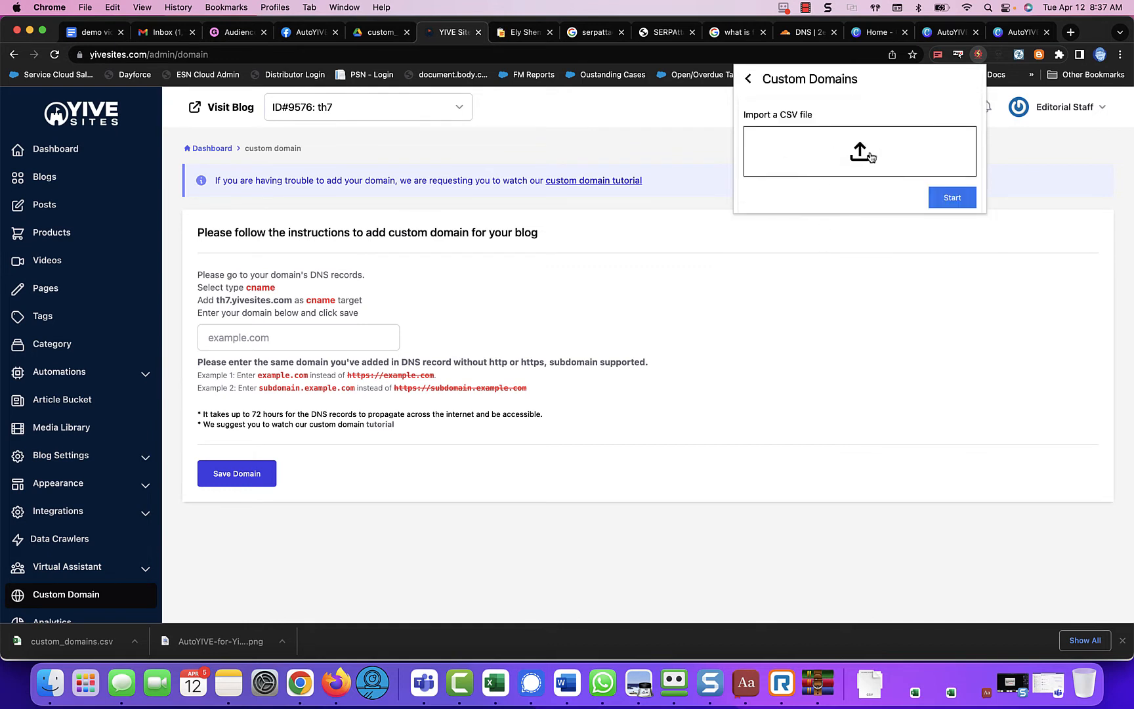
{"action": "mouse_move", "coordinate": [861, 158]}
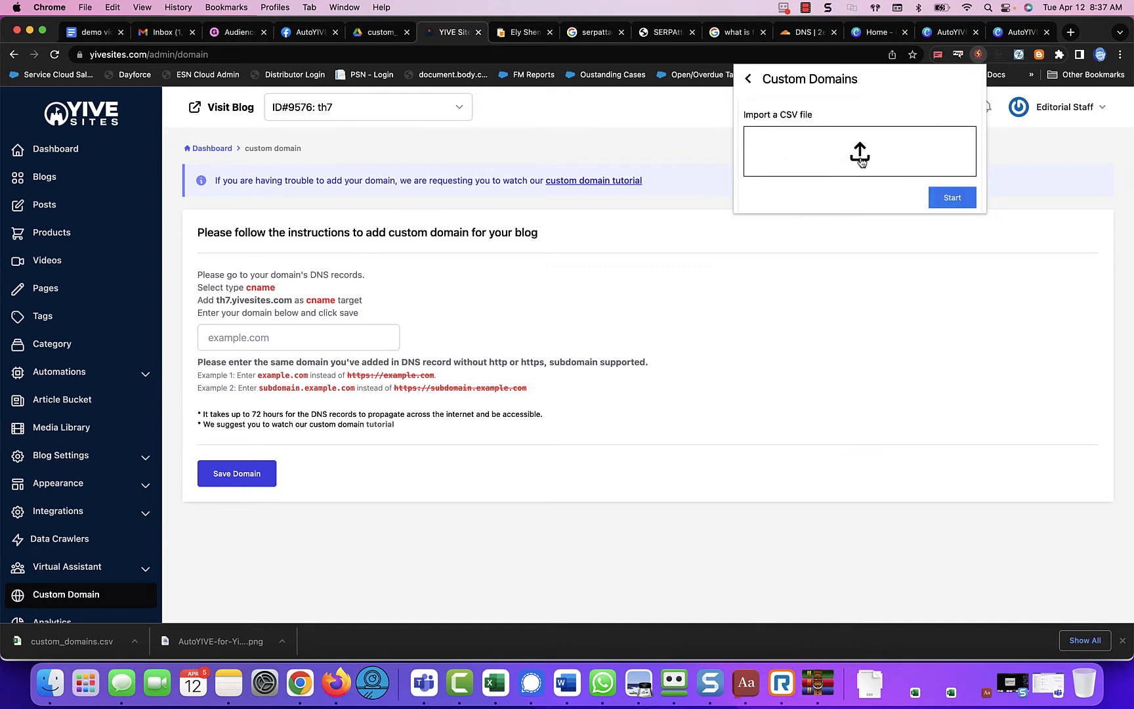
{"action": "left_click", "coordinate": [860, 151]}
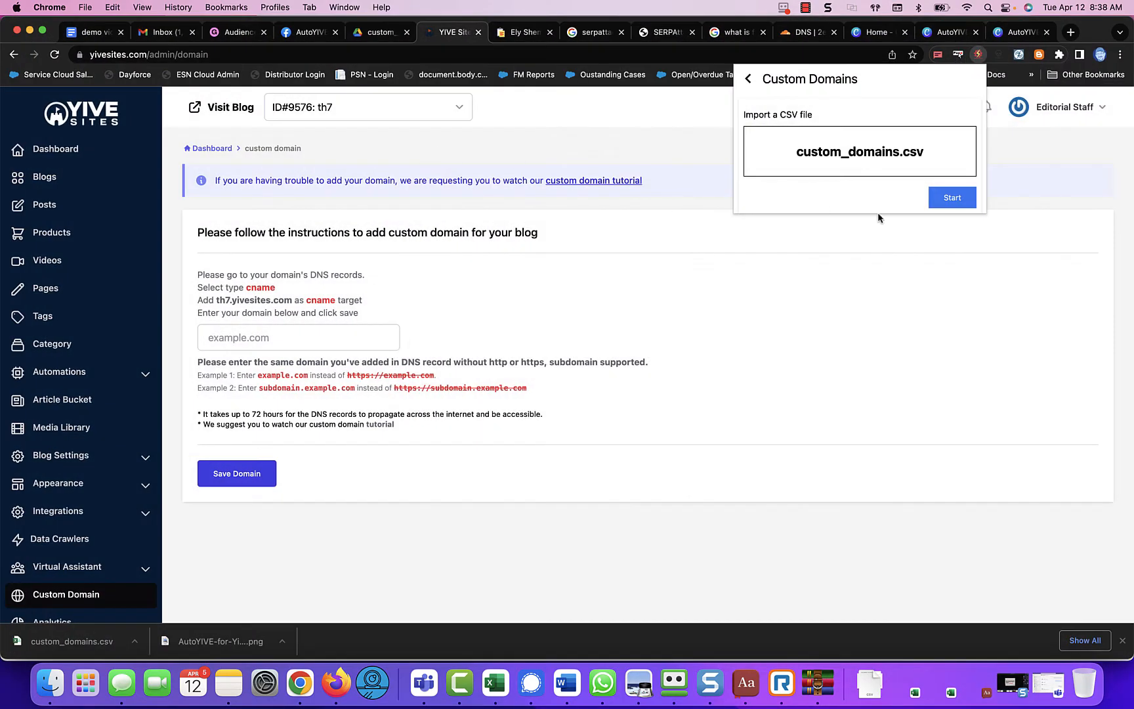
{"action": "left_click", "coordinate": [953, 197]}
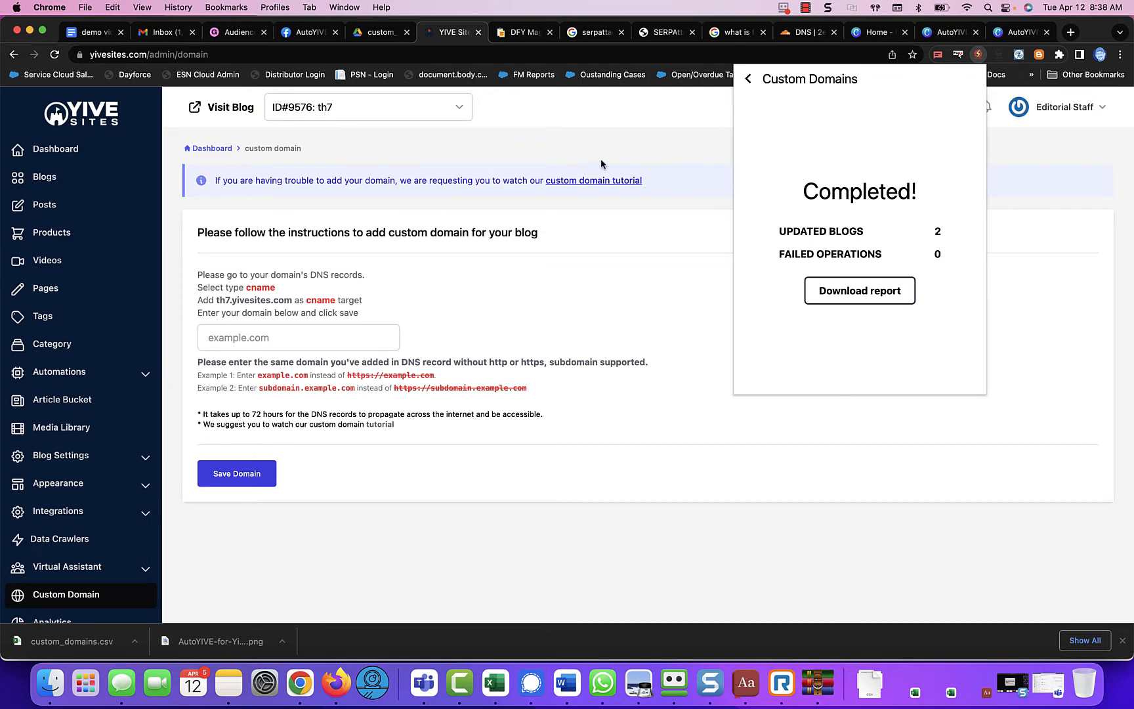
{"action": "mouse_move", "coordinate": [185, 137]}
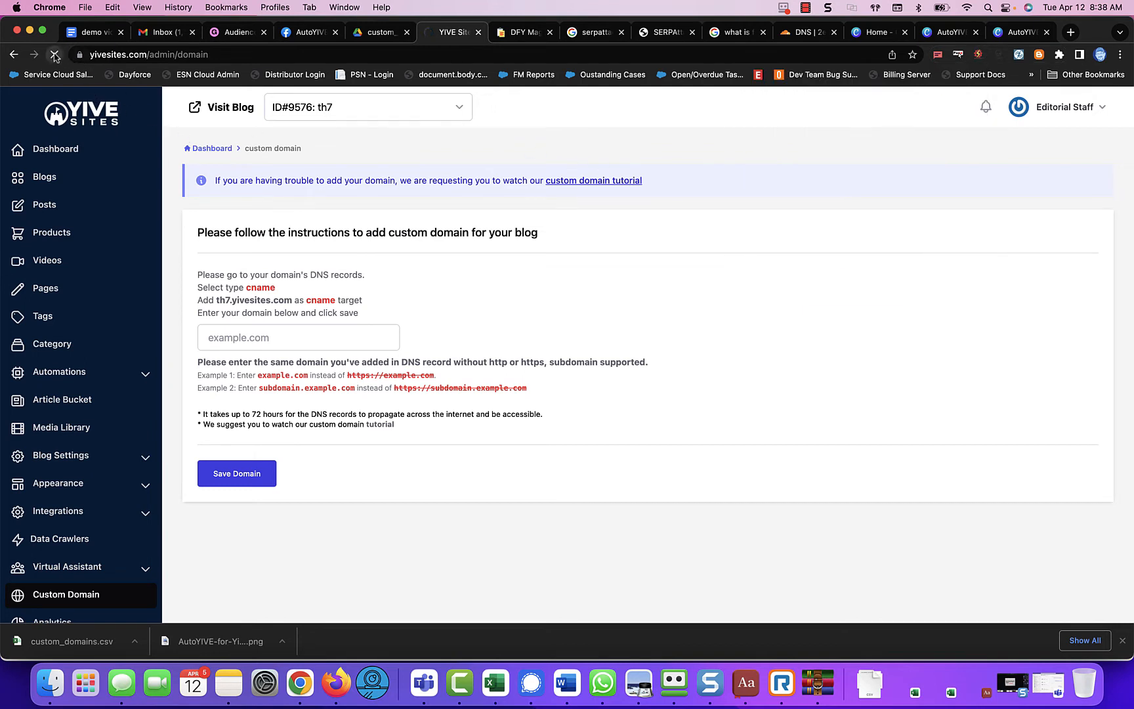
Step: Reload to see th7.2ez2.com pending as th7's main domain, then reach for the blog selector
{"action": "left_click", "coordinate": [236, 472]}
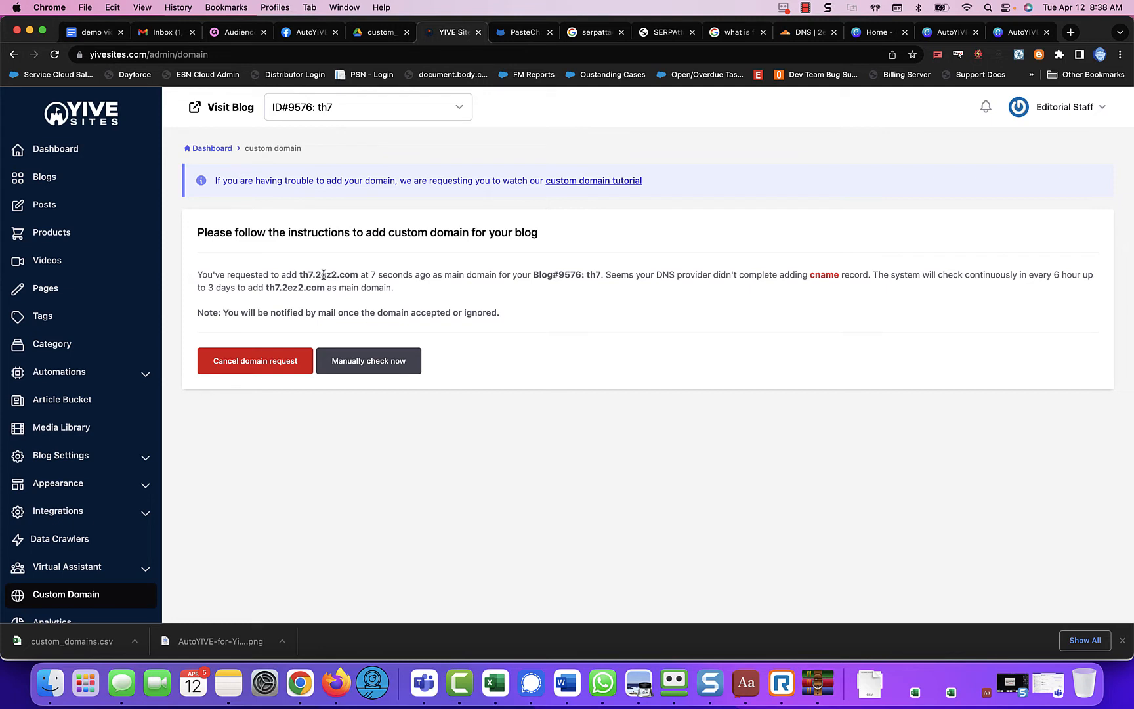
{"action": "mouse_move", "coordinate": [454, 268]}
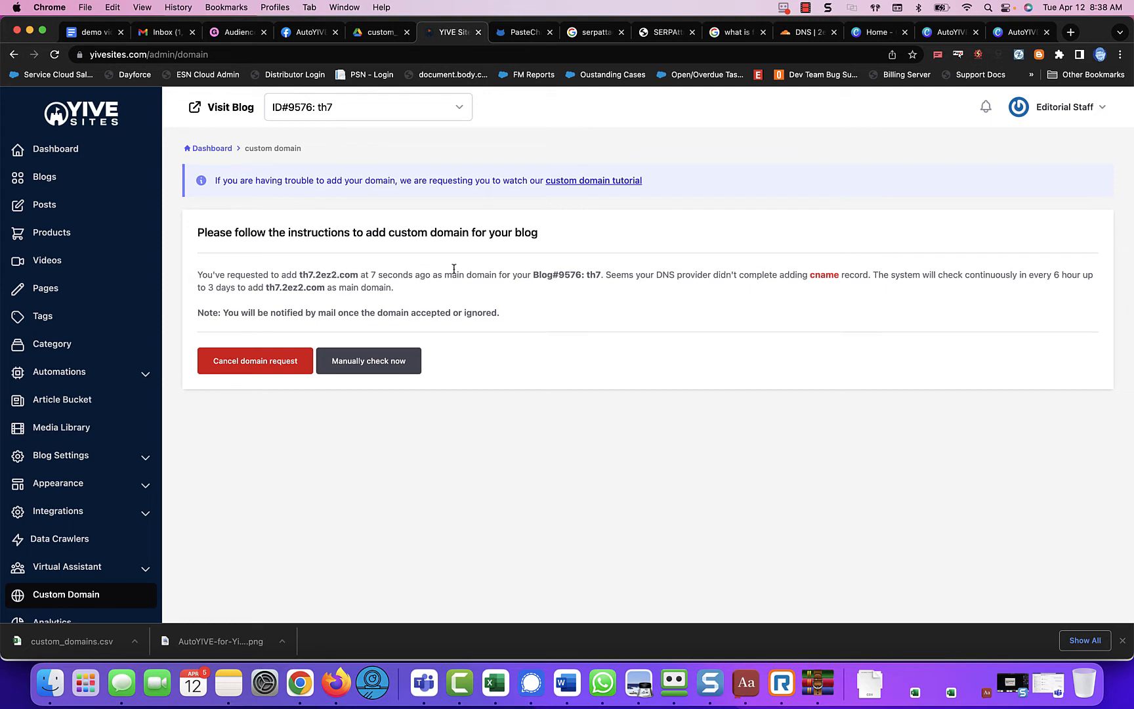
{"action": "mouse_move", "coordinate": [343, 267]}
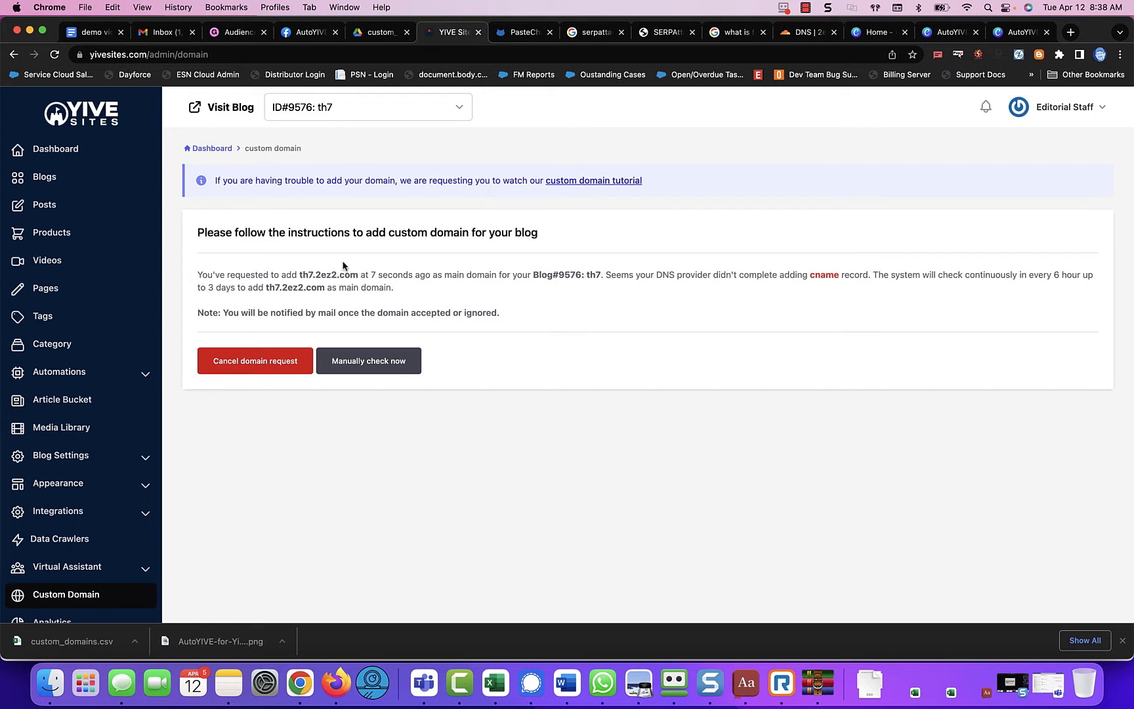
{"action": "left_click", "coordinate": [368, 107]}
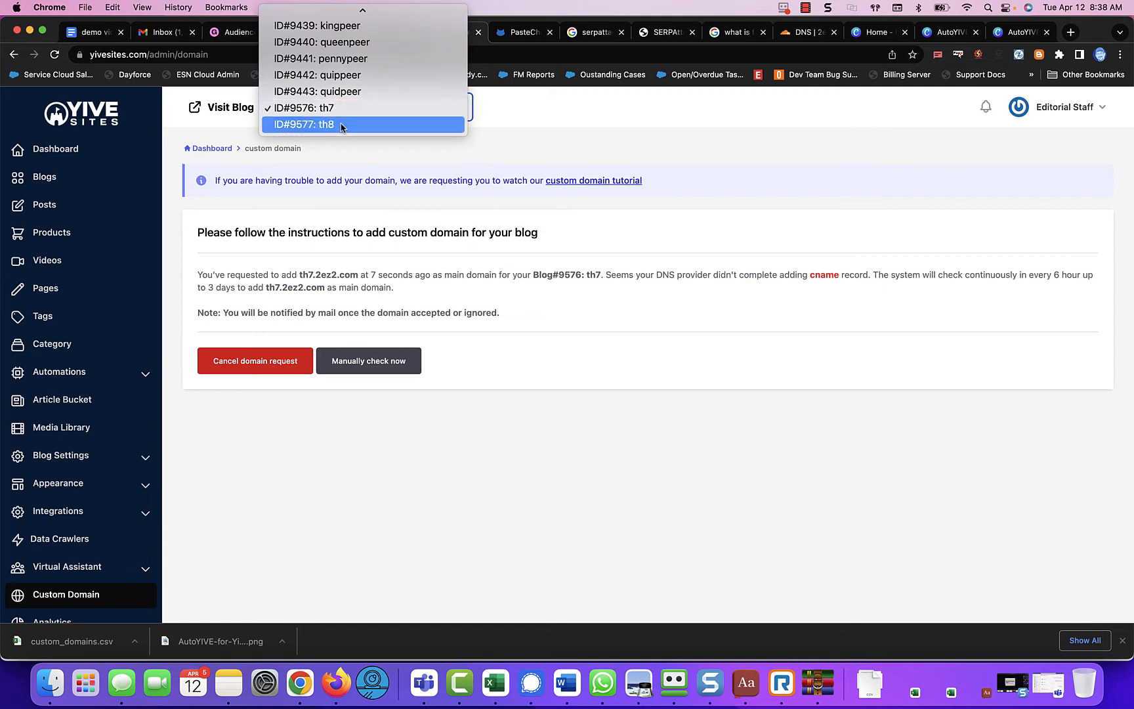
Step: Switch to blog ID#9577: th8 and show its pending th8.2ez2.com domain request
{"action": "left_click", "coordinate": [303, 123]}
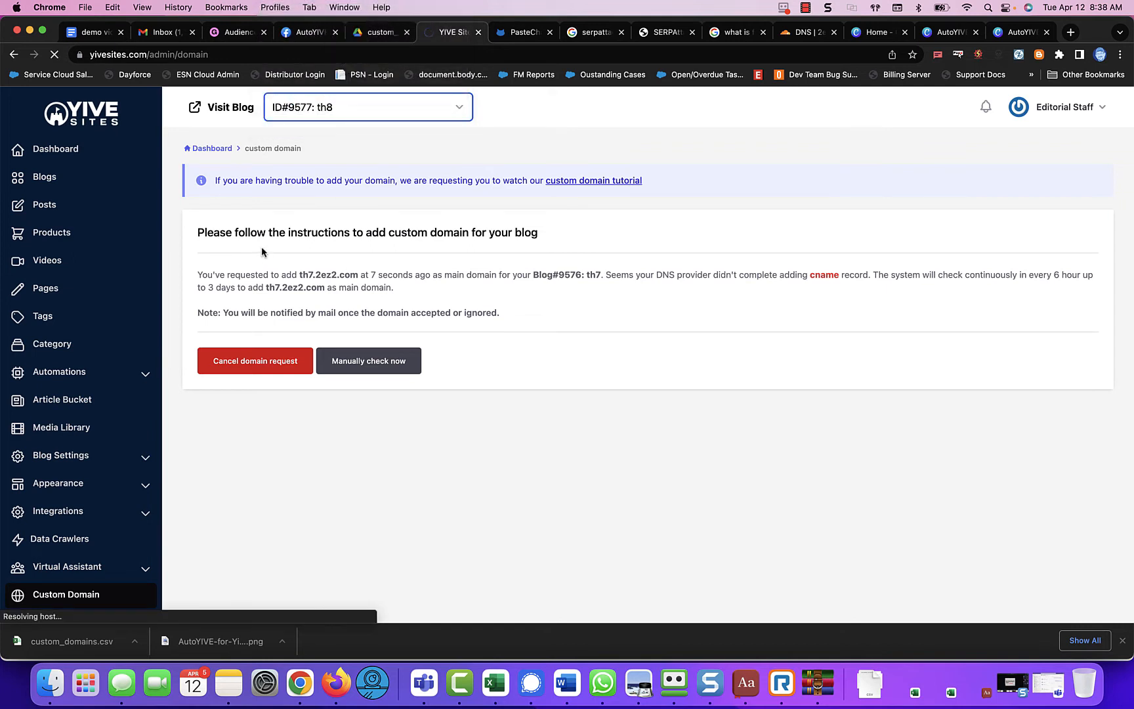
{"action": "left_click", "coordinate": [55, 150]}
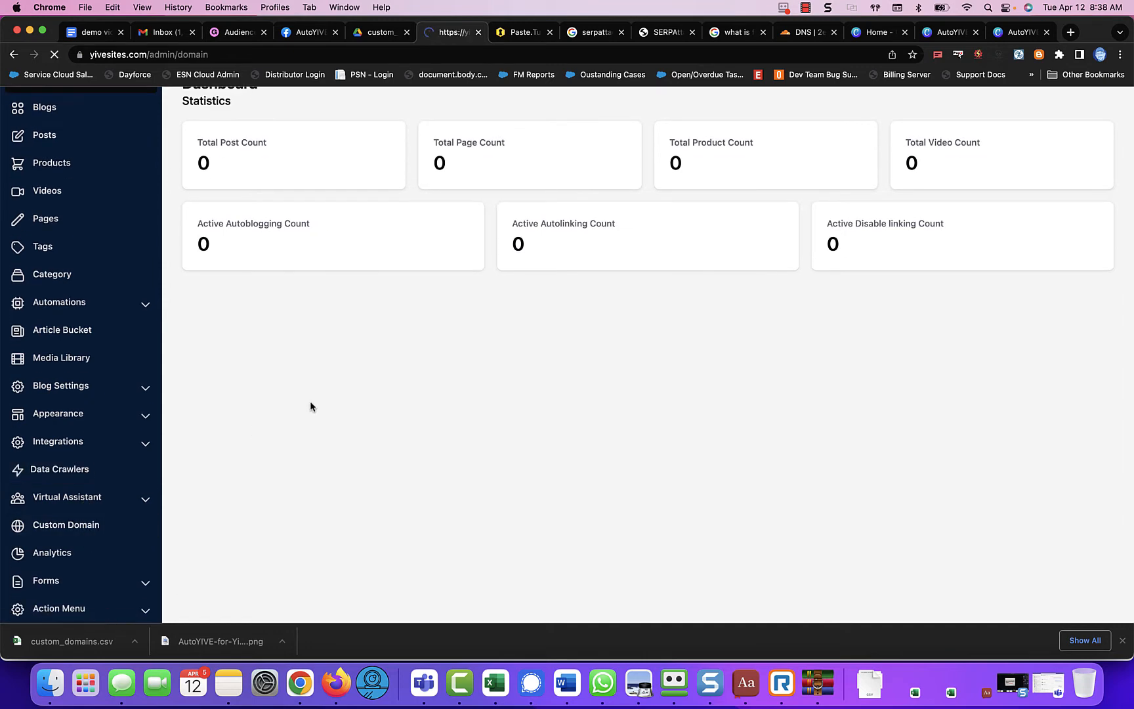
{"action": "left_click", "coordinate": [65, 524]}
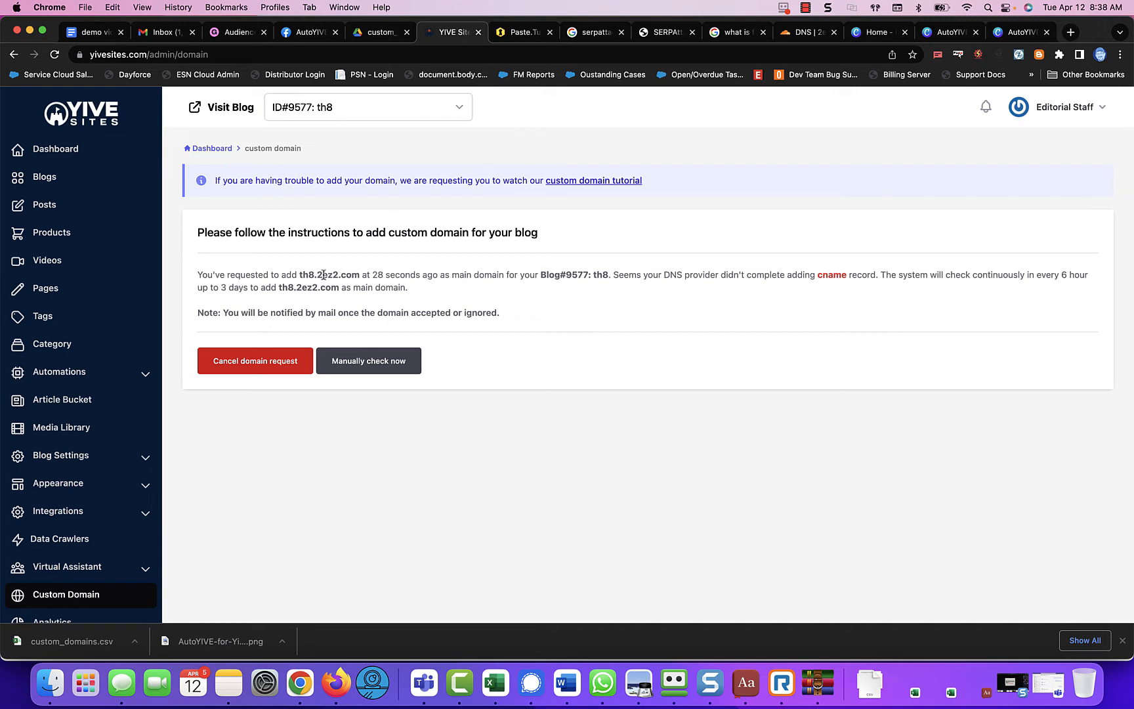
Step: Run a manual DNS check on th8's th8.2ez2.com request
{"action": "double_click", "coordinate": [328, 275]}
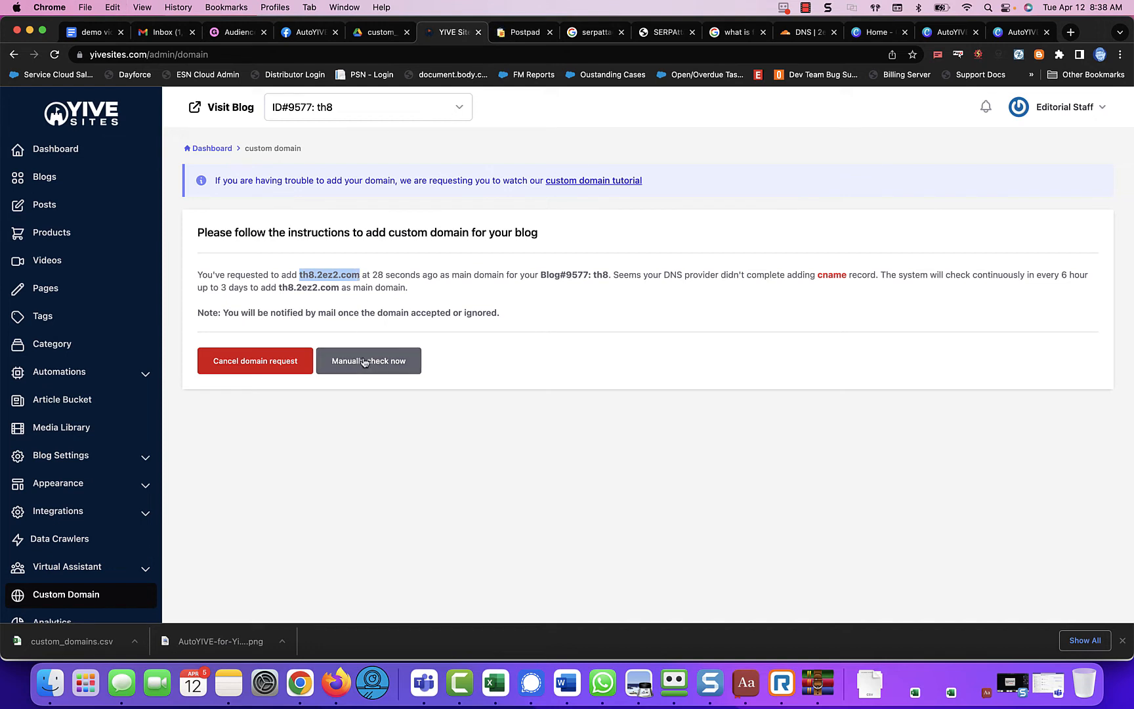
{"action": "left_click", "coordinate": [368, 360]}
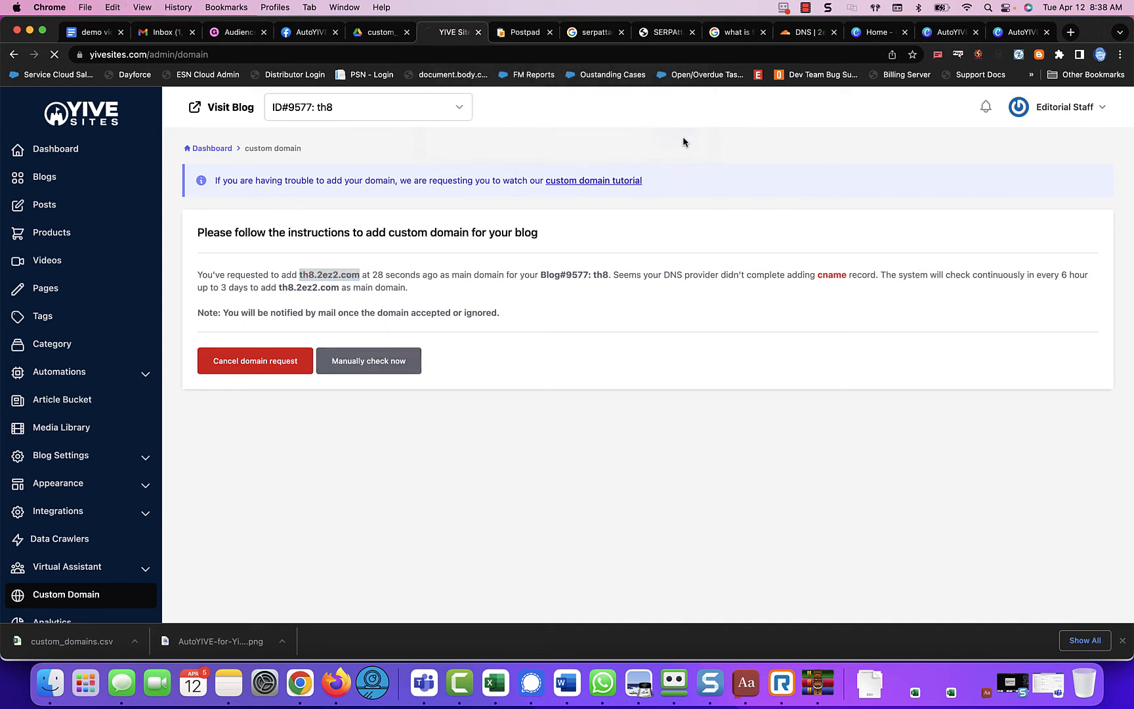
{"action": "left_click", "coordinate": [367, 360]}
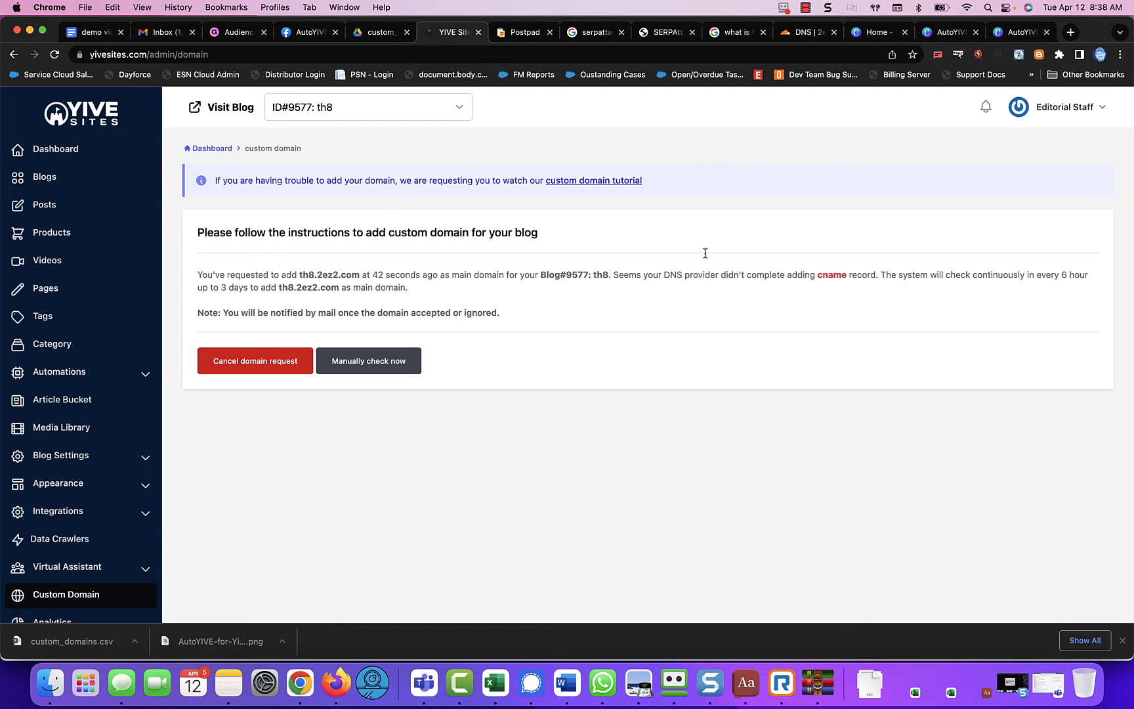
{"action": "mouse_move", "coordinate": [1073, 33]}
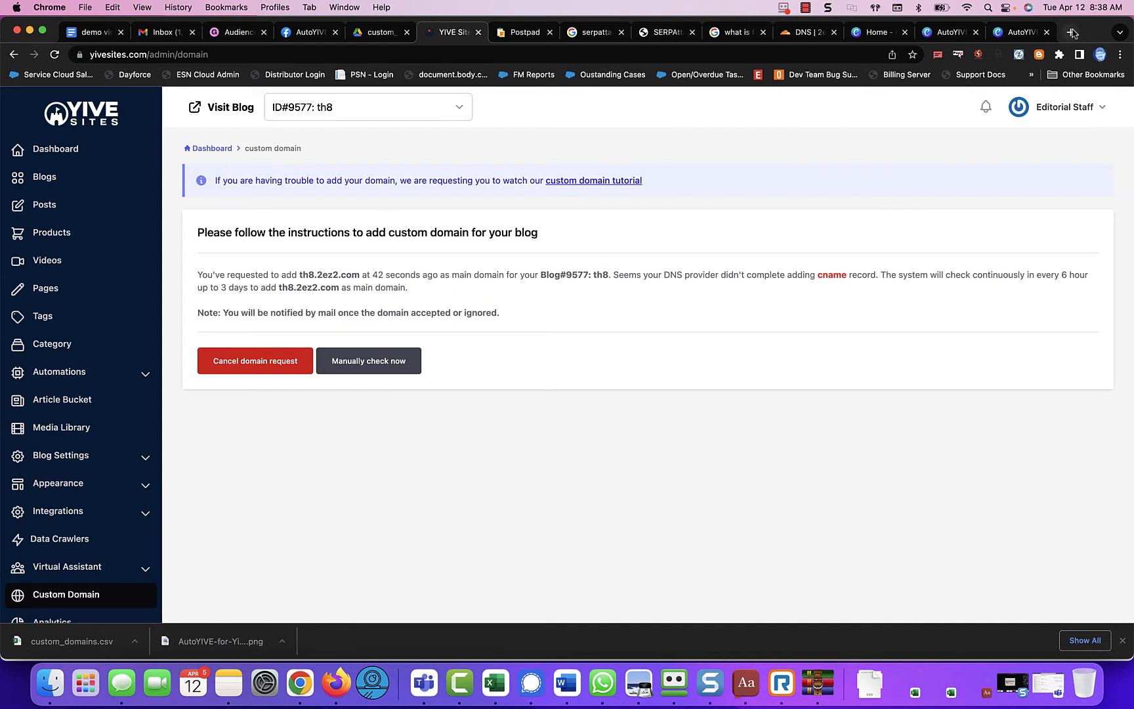
Step: Visit th8.2ez2.com, see the too-many-redirects error, and close that page
{"action": "left_click", "coordinate": [1072, 32]}
{"action": "type", "text": "th8.2ez2.com"}
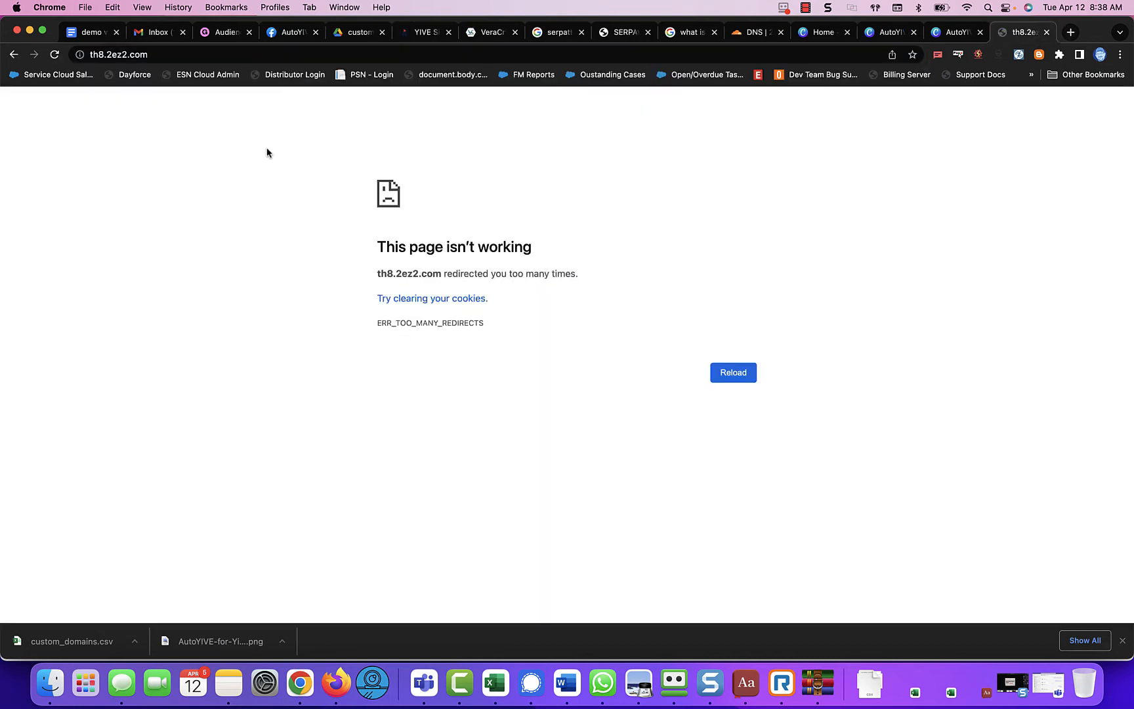
{"action": "left_click", "coordinate": [116, 54]}
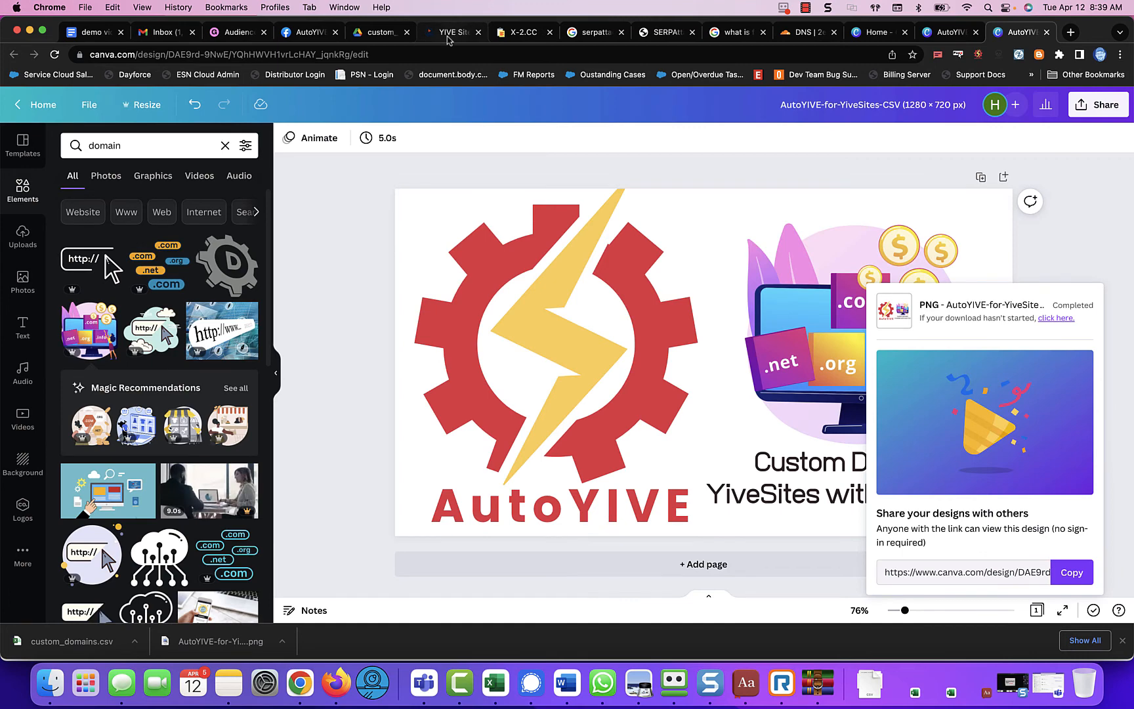
Step: Return to the YIVE Sites admin showing th8.2ez2.com still awaiting CNAME verification
{"action": "left_click", "coordinate": [449, 31]}
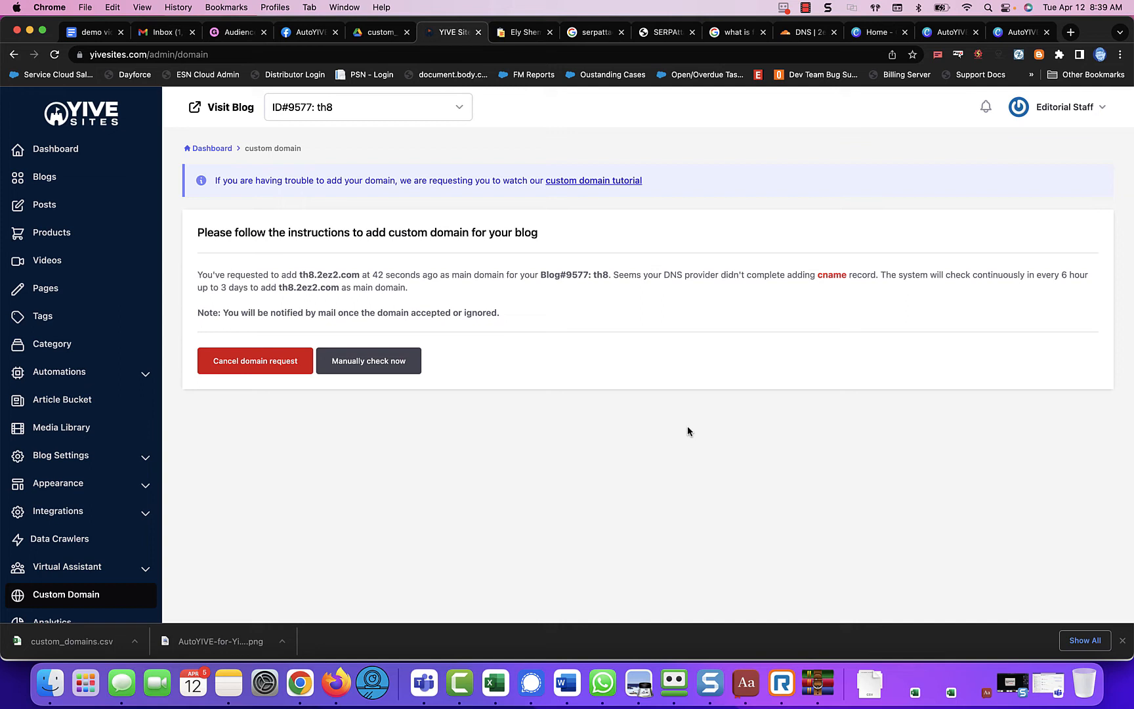
{"action": "mouse_move", "coordinate": [495, 682]}
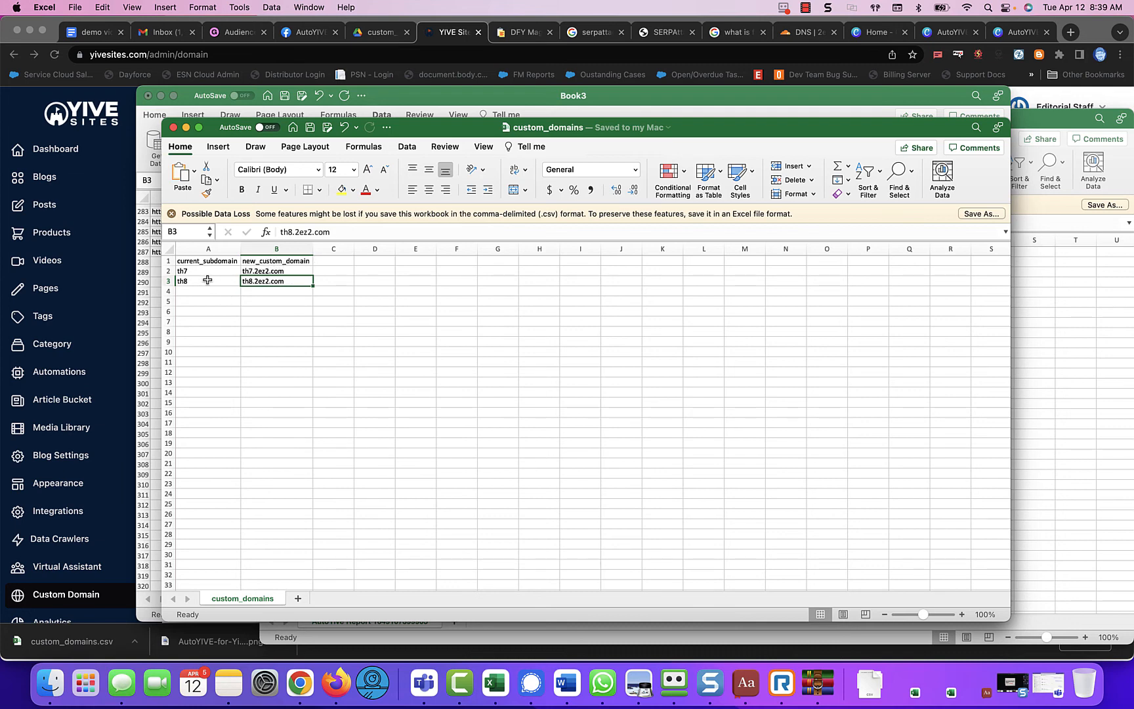
{"action": "left_click", "coordinate": [209, 272]}
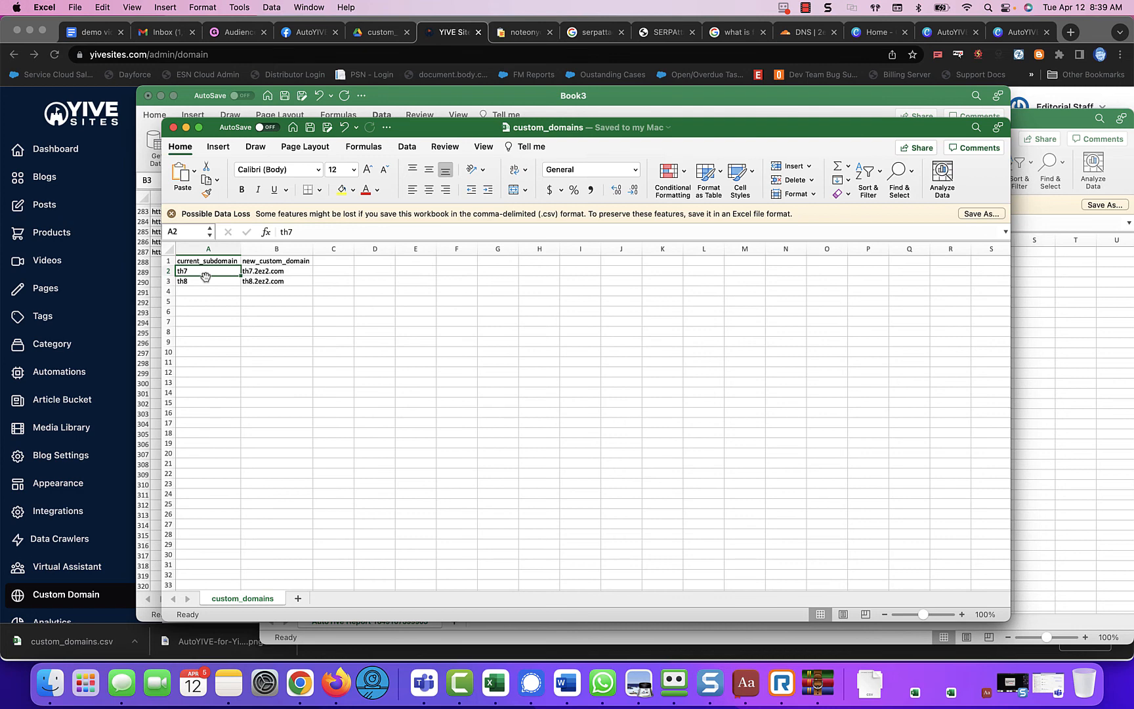
{"action": "mouse_move", "coordinate": [274, 272]}
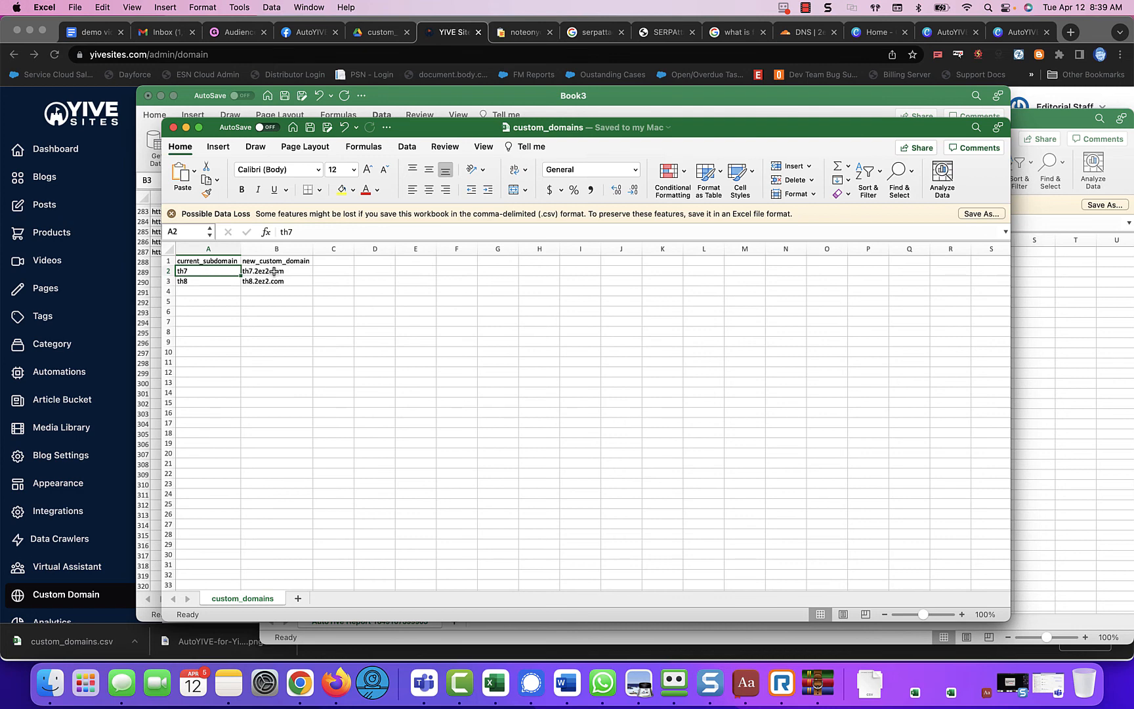
{"action": "left_click", "coordinate": [276, 271]}
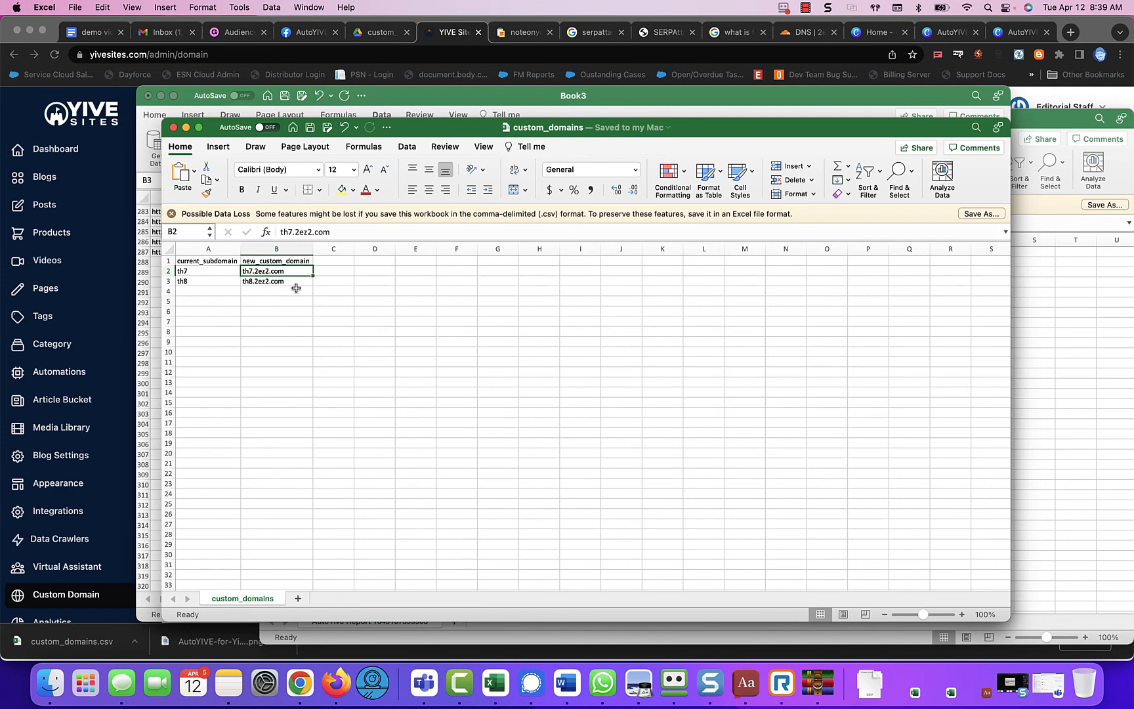
{"action": "mouse_move", "coordinate": [295, 283]}
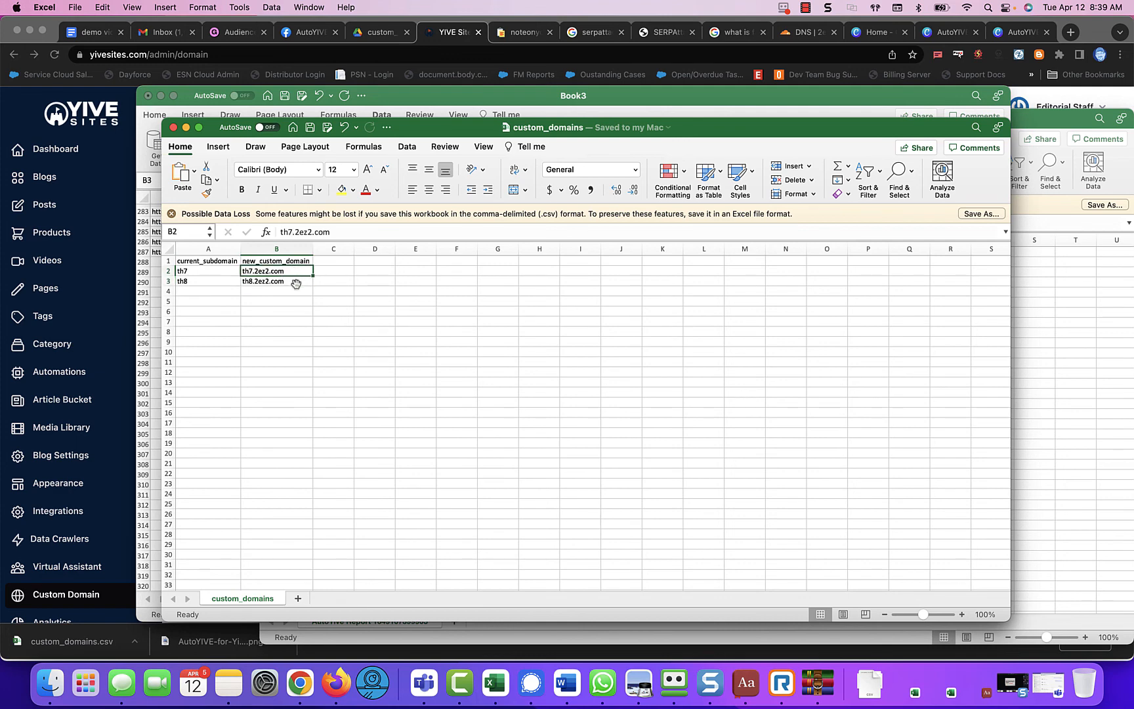
{"action": "left_click", "coordinate": [276, 281]}
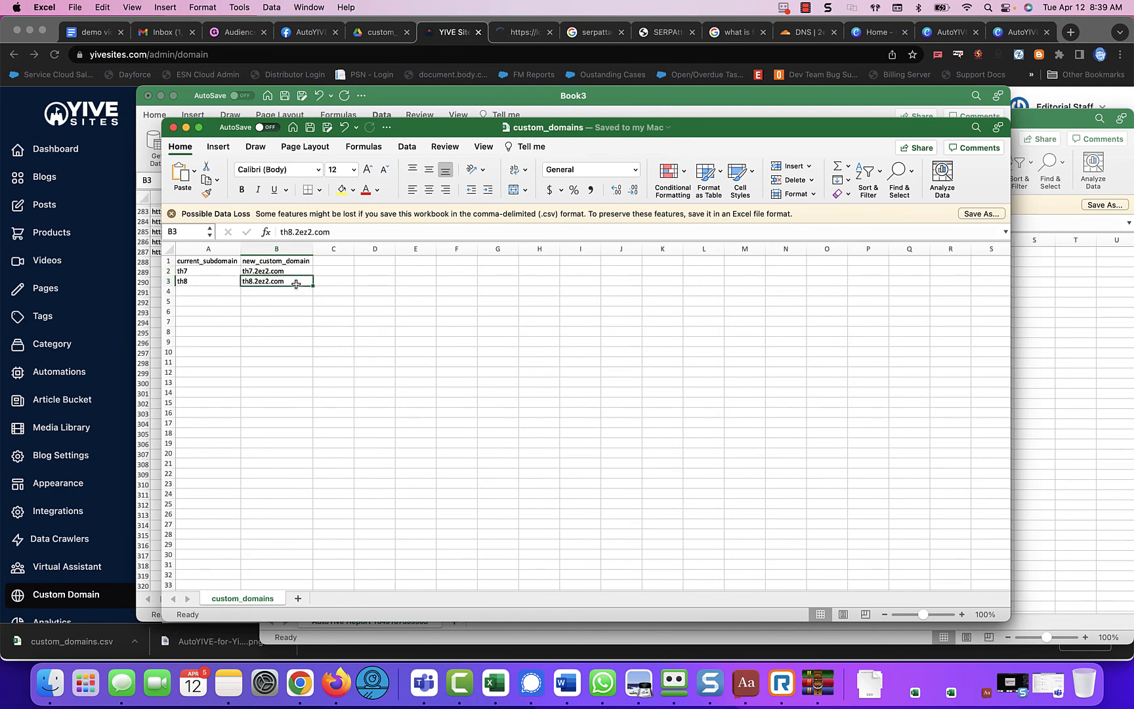
{"action": "left_click", "coordinate": [521, 31]}
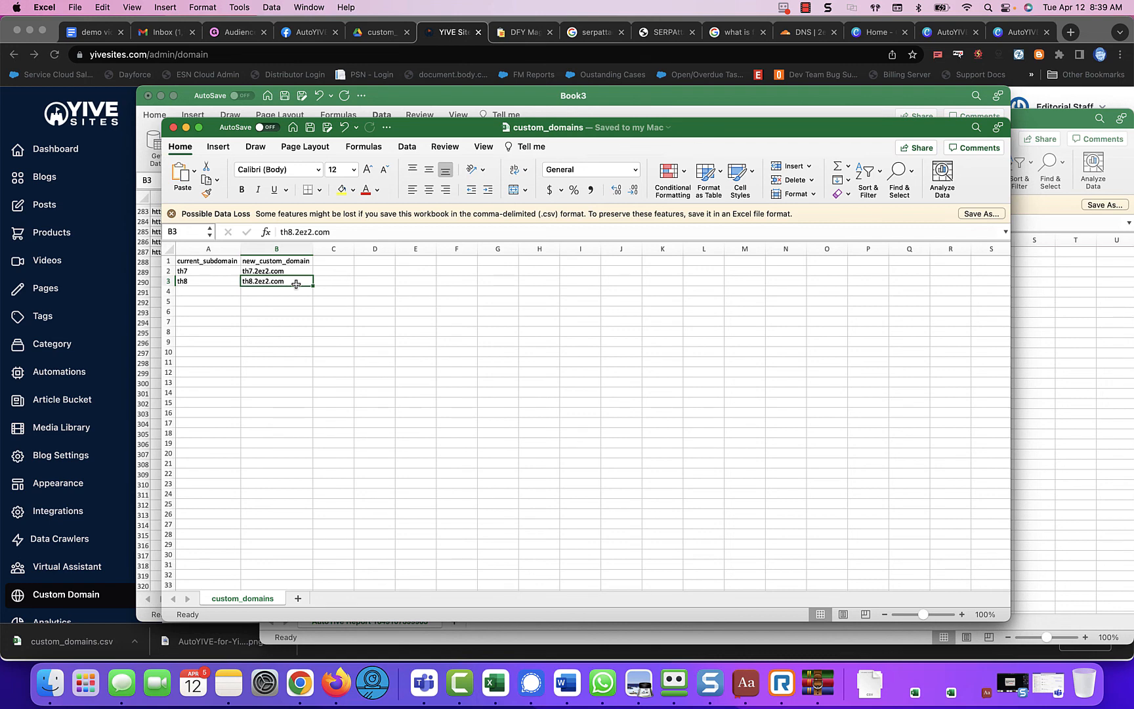